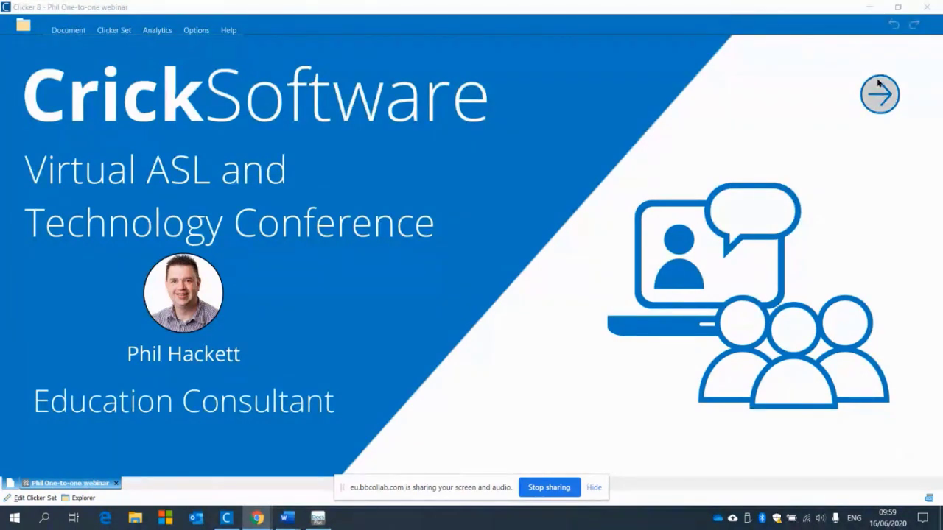
Advance past the title slide, then close the webinar Clicker Set and Test document discarding changes
left_click(879, 95)
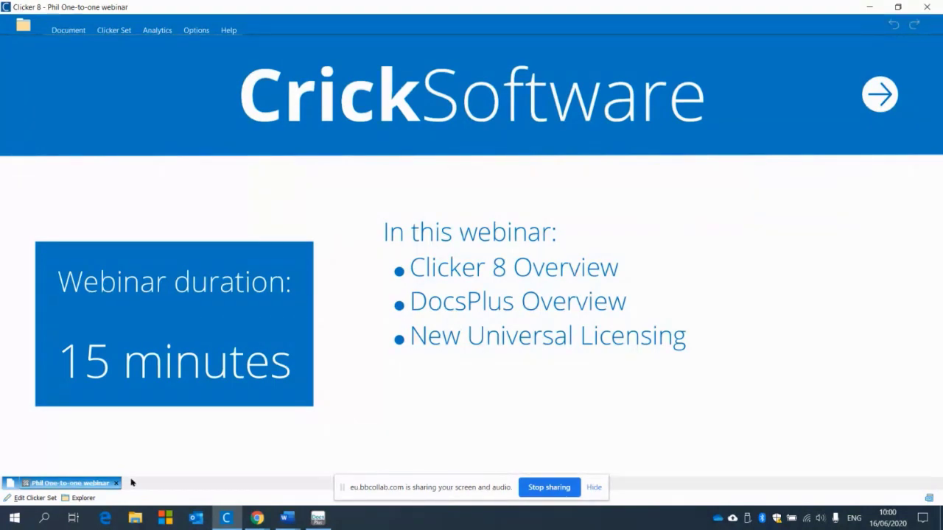
left_click(115, 483)
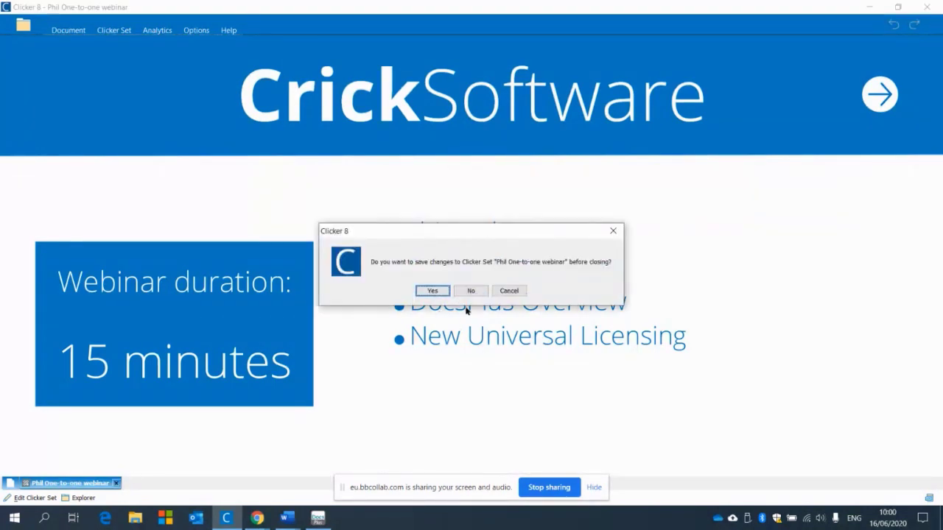
left_click(471, 290)
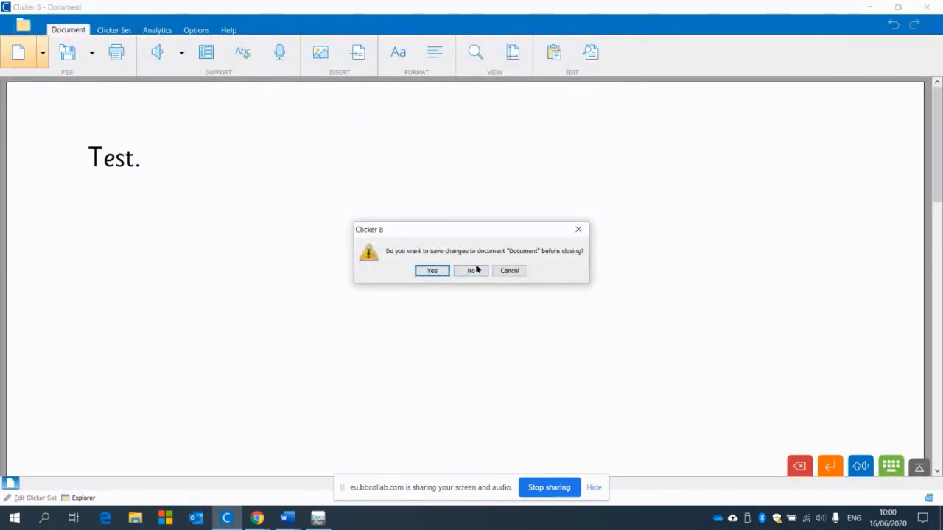
left_click(471, 271)
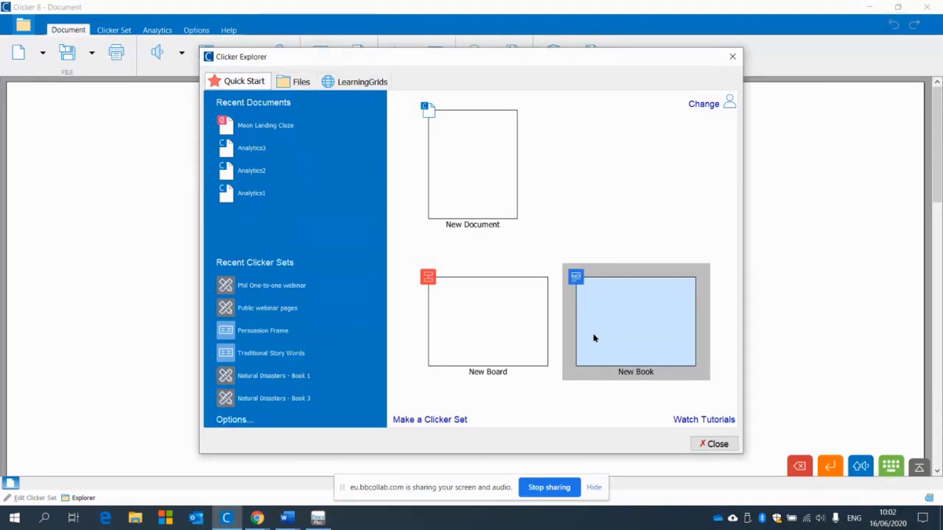
mouse_move(457, 152)
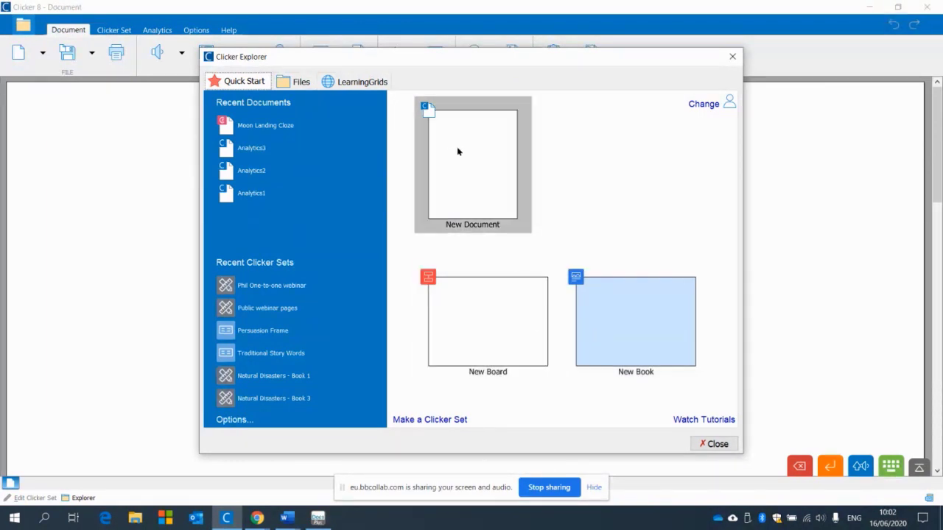
mouse_move(466, 156)
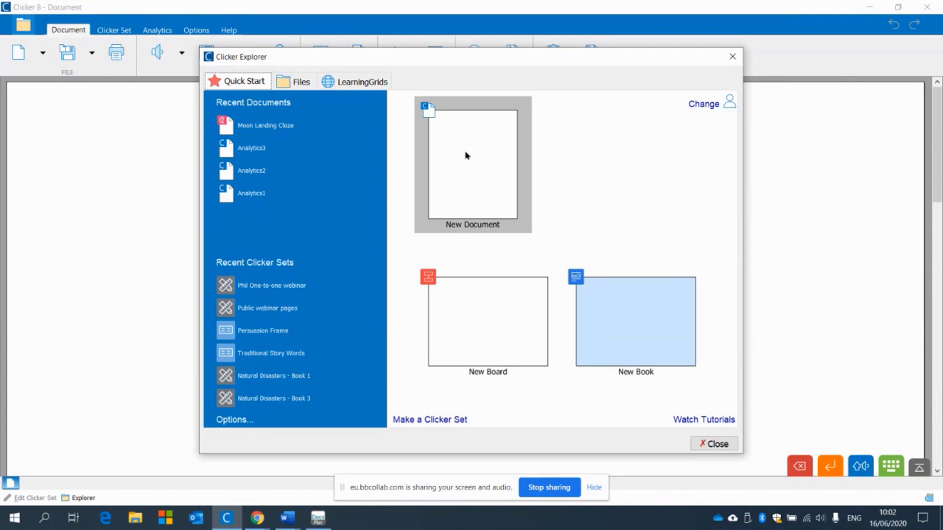
Create a blank document and write 'My name is Rosie.'
left_click(471, 165)
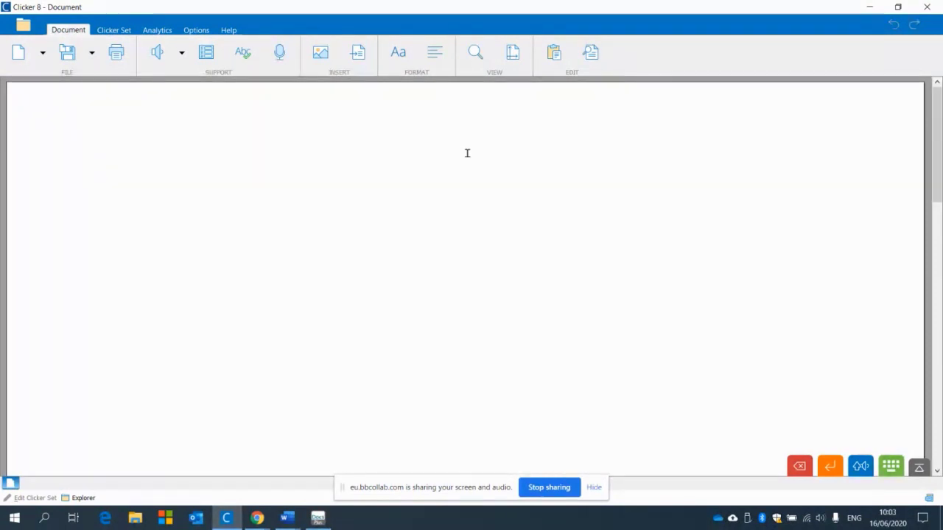
type("My")
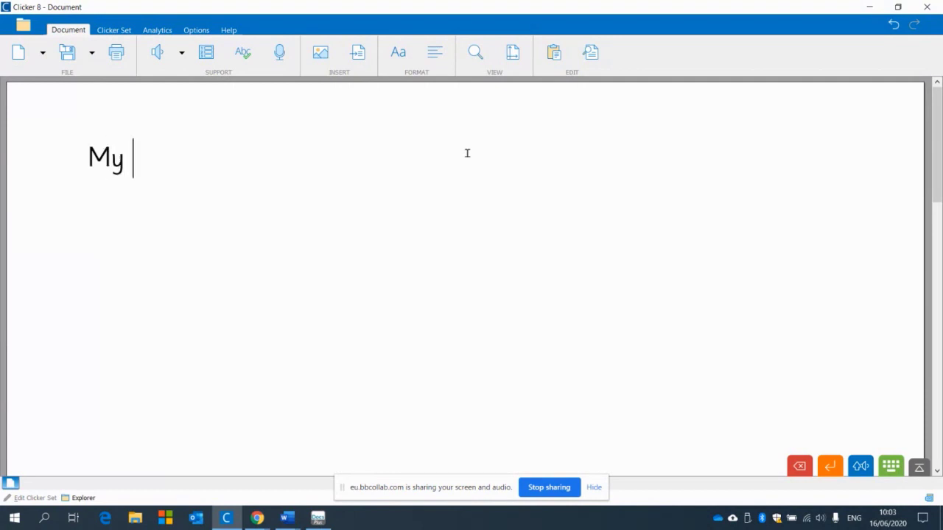
type("name is ro")
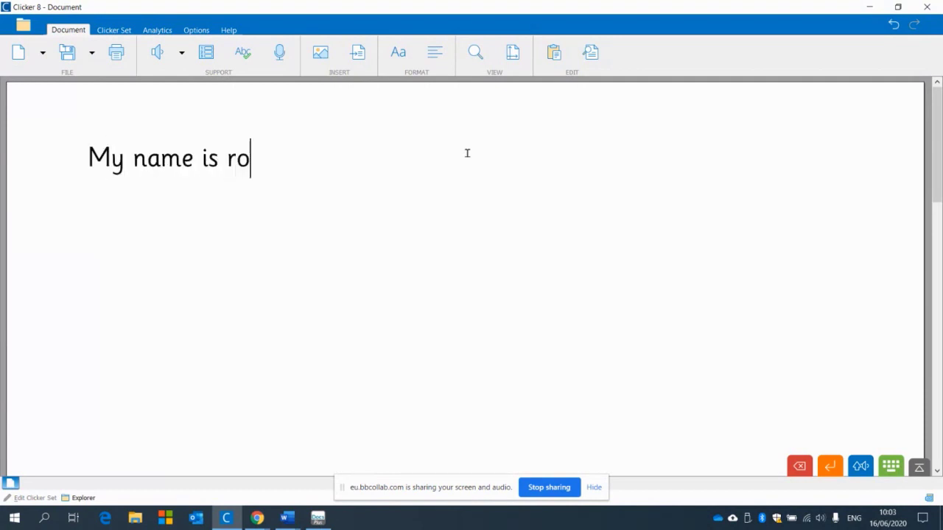
type("sie.")
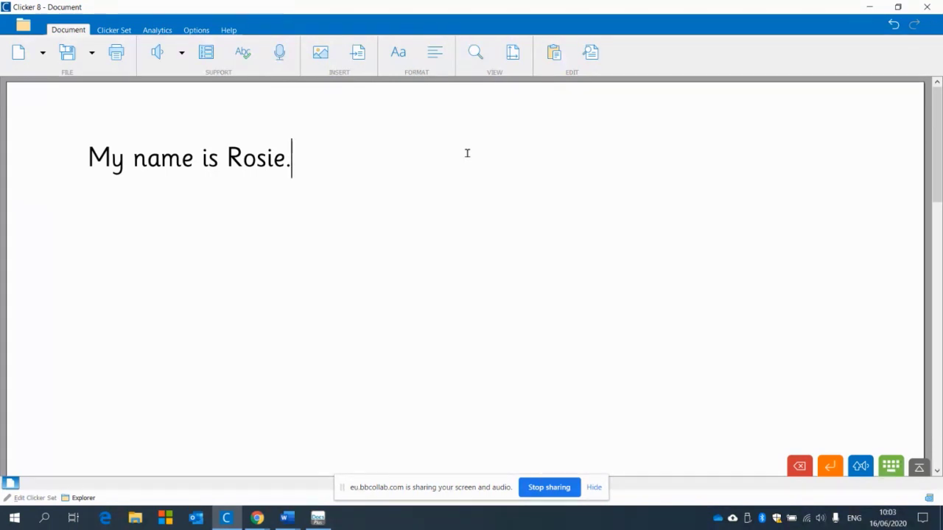
View the Spell Check settings under Options and cancel without changing anything
left_click(195, 30)
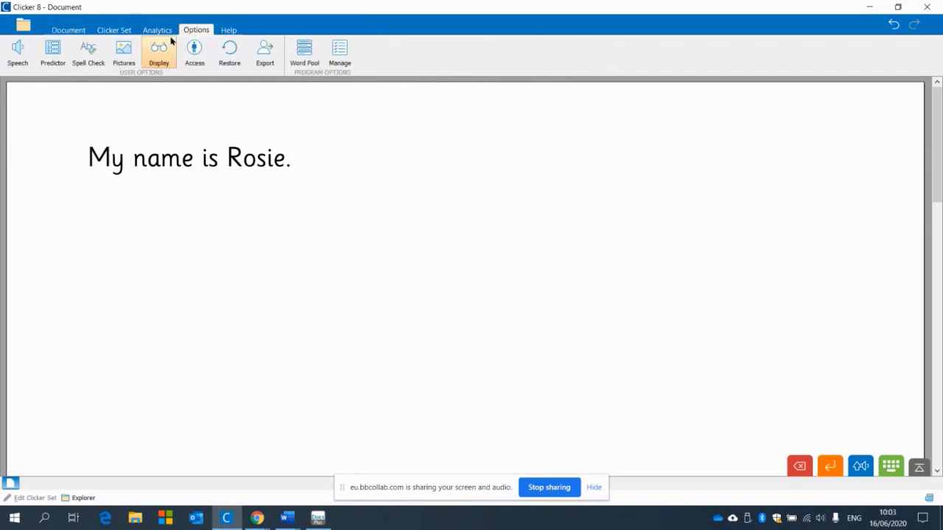
left_click(89, 53)
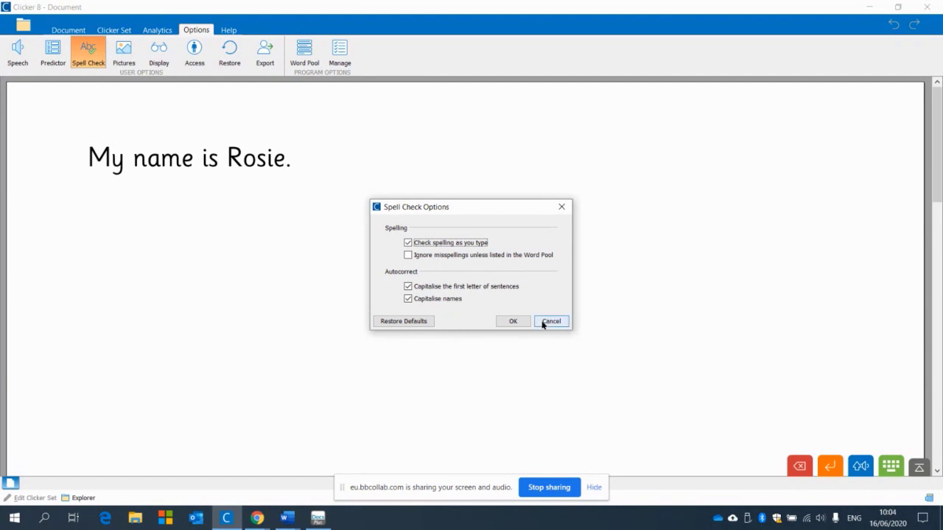
left_click(551, 321)
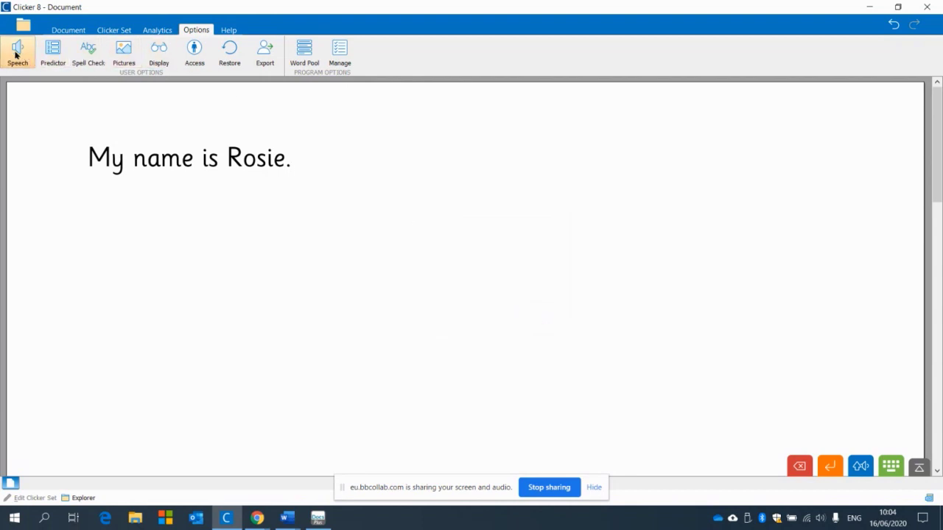
left_click(18, 51)
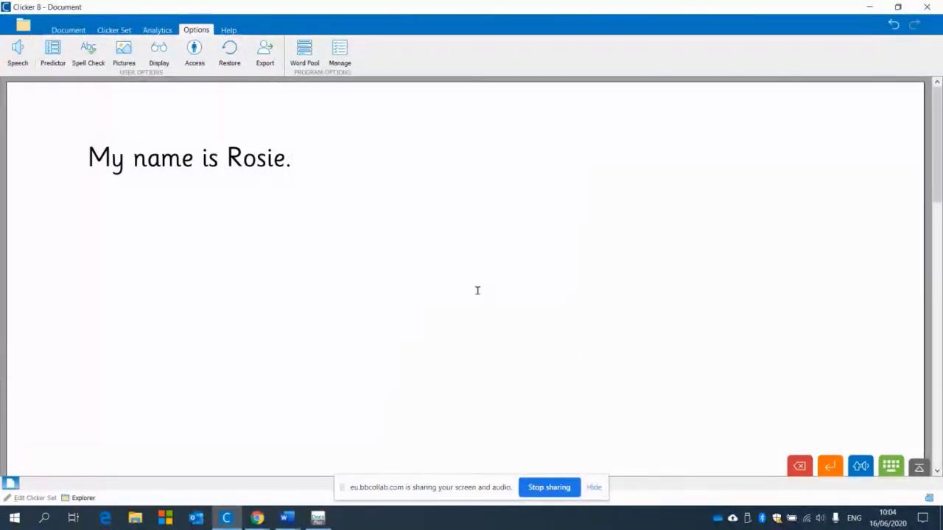
Return to the document and add the sentence 'I find ritting really hard.'
left_click(68, 29)
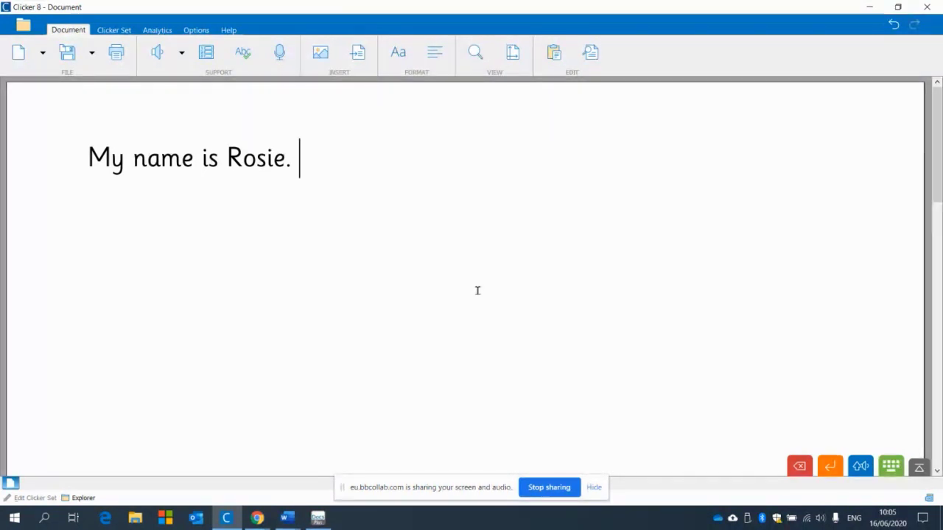
type("I find ritting really hard.")
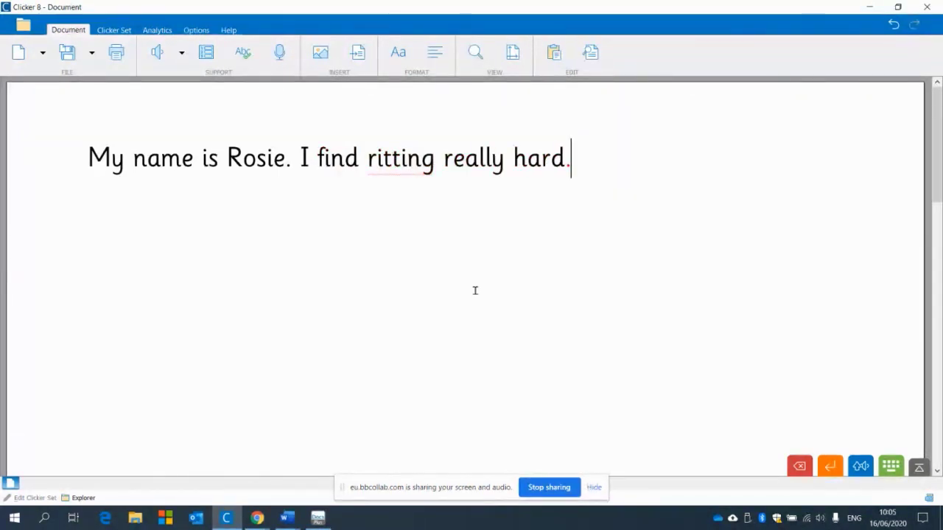
Use Spell Check to replace 'ritting' with the suggestion 'writing'
left_click(242, 53)
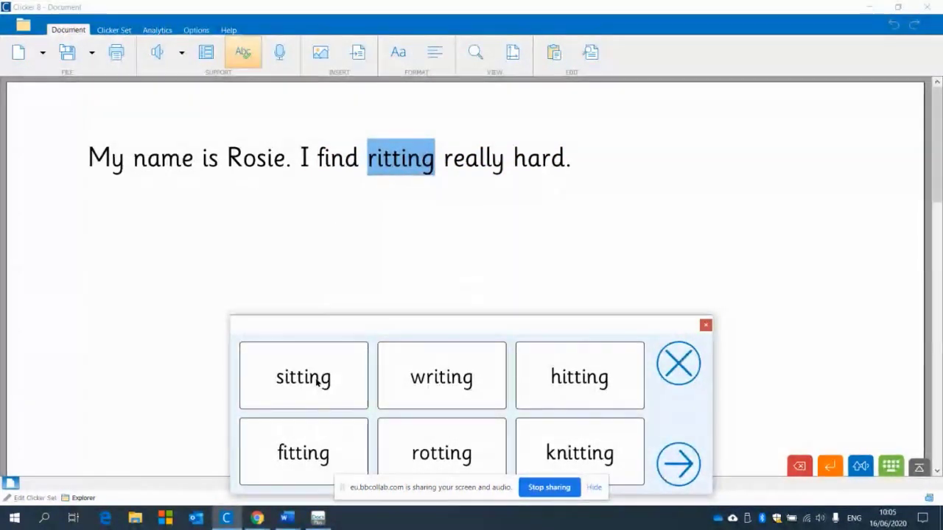
mouse_move(442, 377)
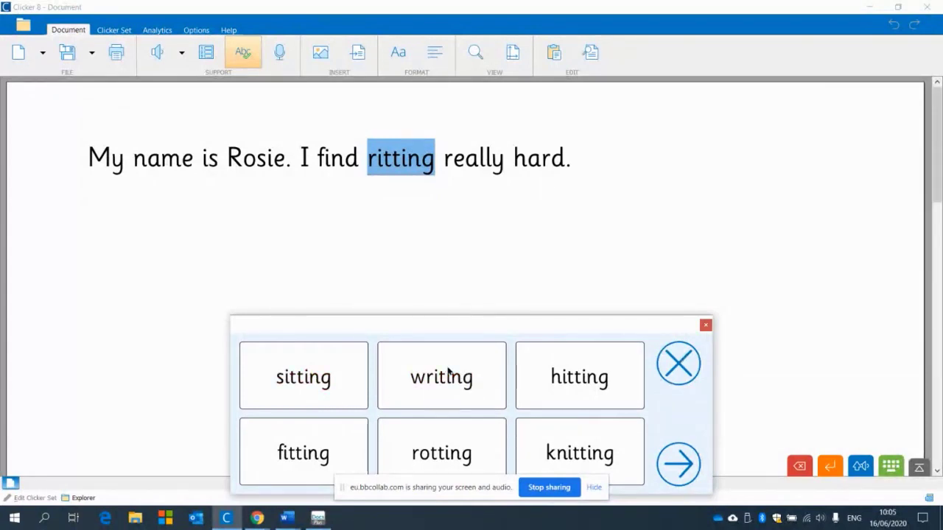
left_click(441, 377)
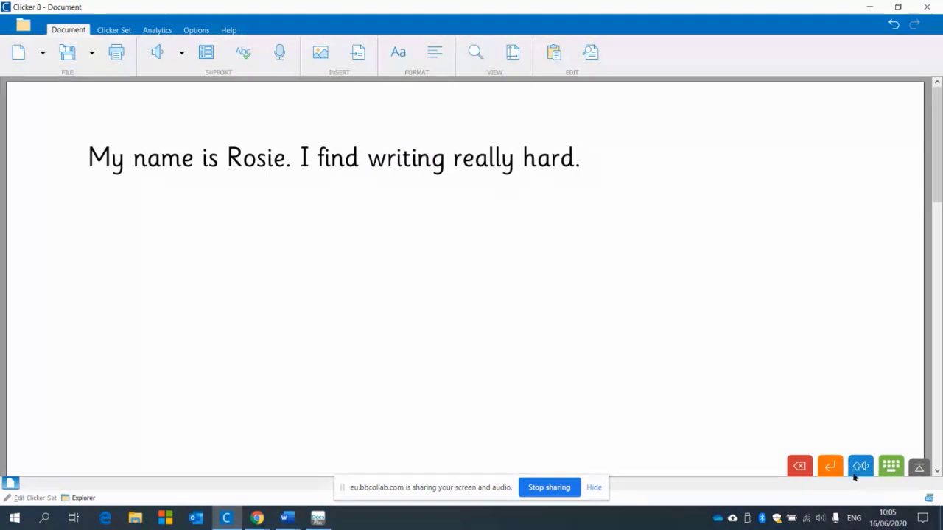
mouse_move(854, 481)
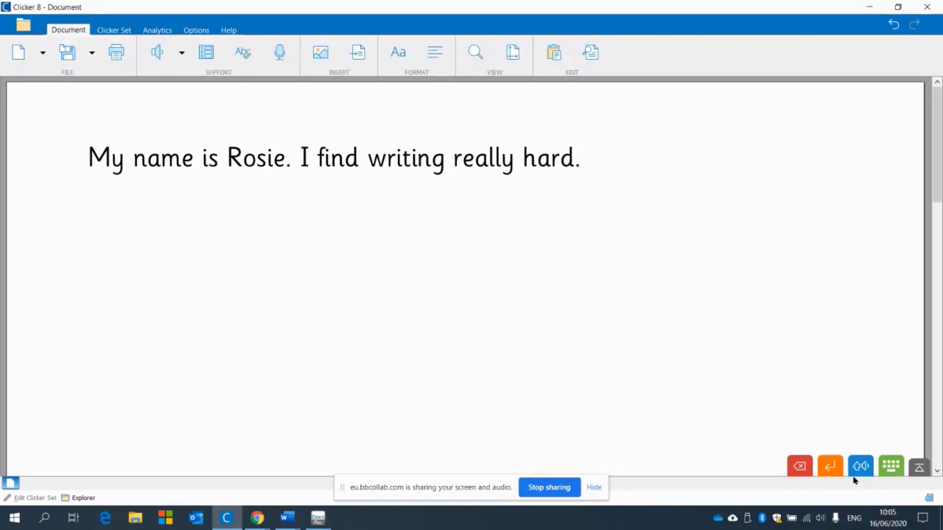
mouse_move(860, 465)
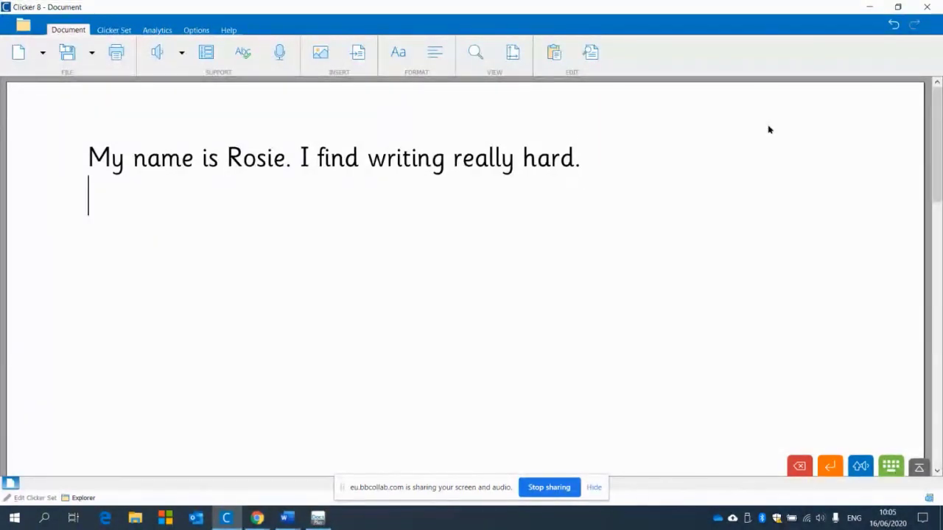
left_click(280, 53)
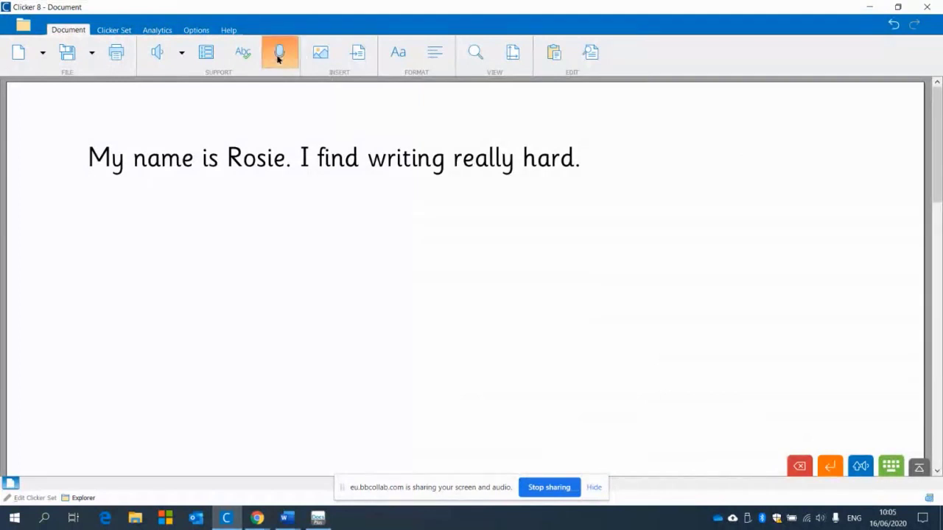
left_click(279, 54)
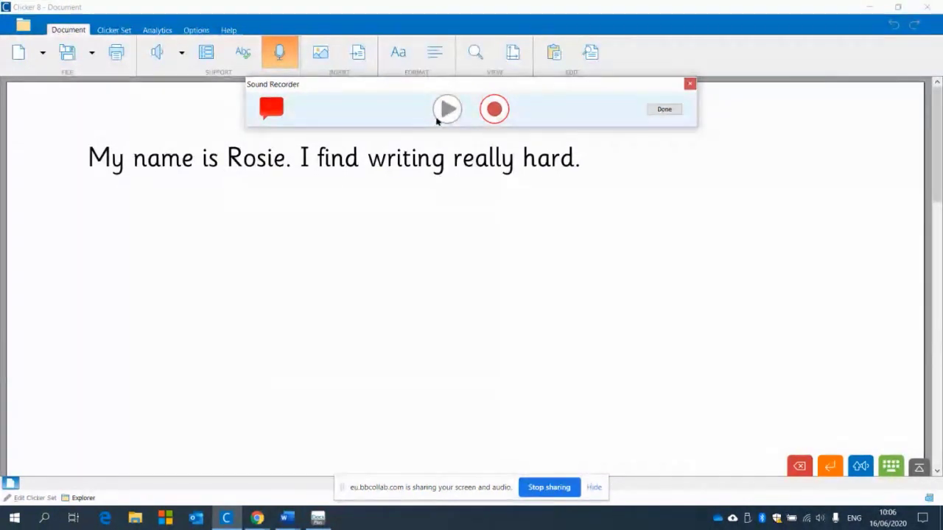
left_click(662, 109)
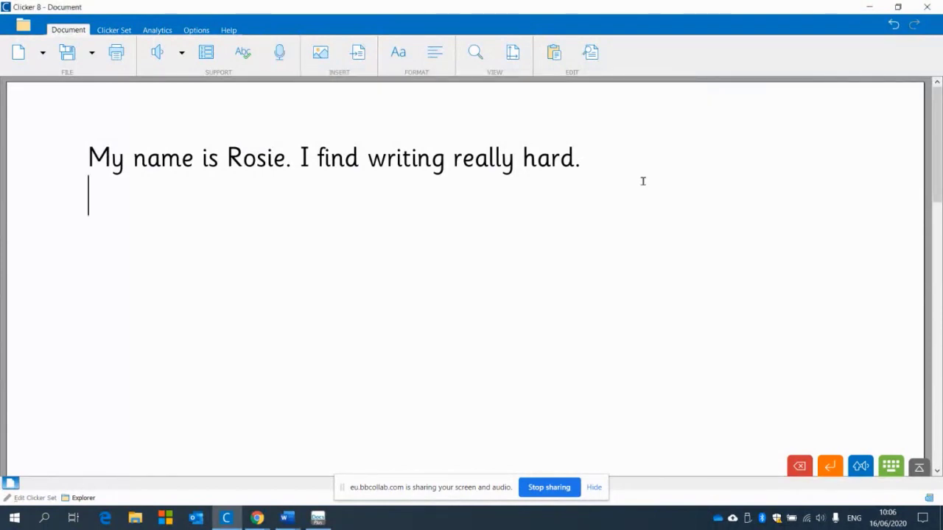
Write 'Sometimes I take photos on dad's camera' using the predicted words Sometimes and camera
left_click(206, 53)
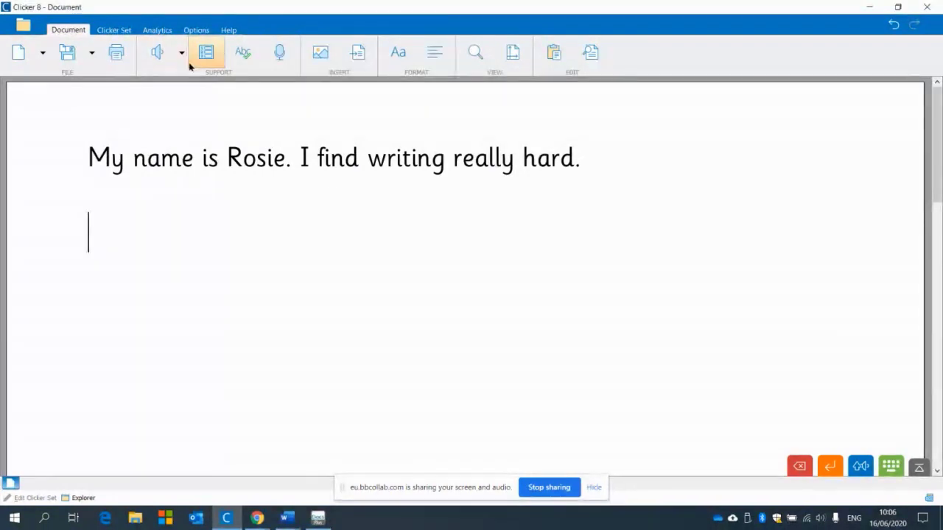
left_click(207, 53)
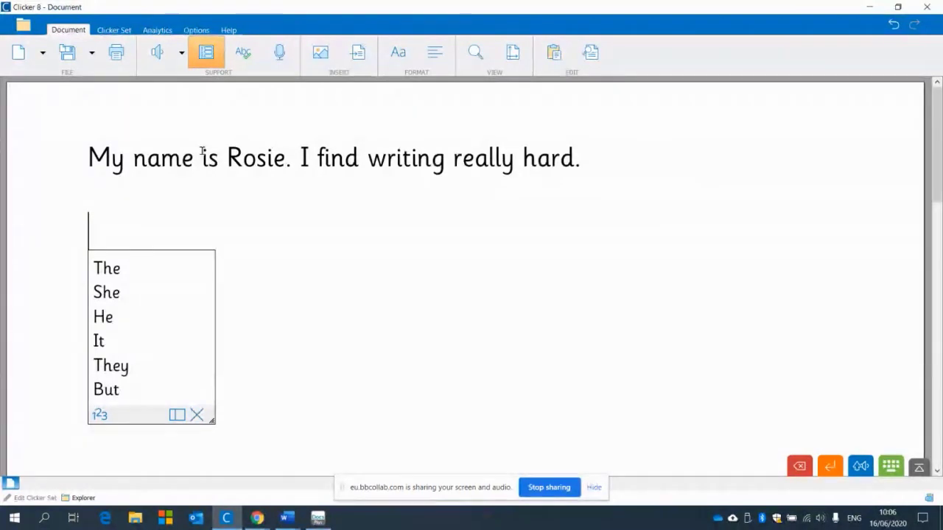
type("Sumt")
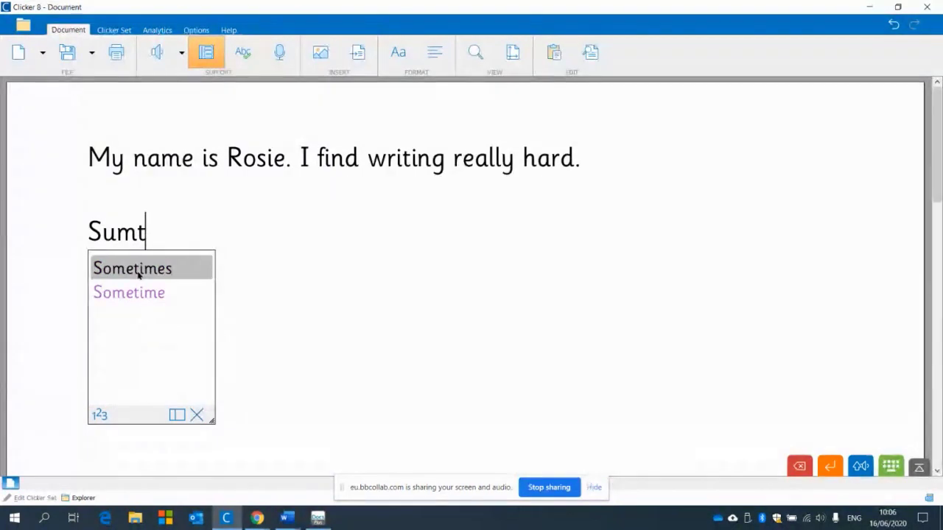
left_click(133, 268)
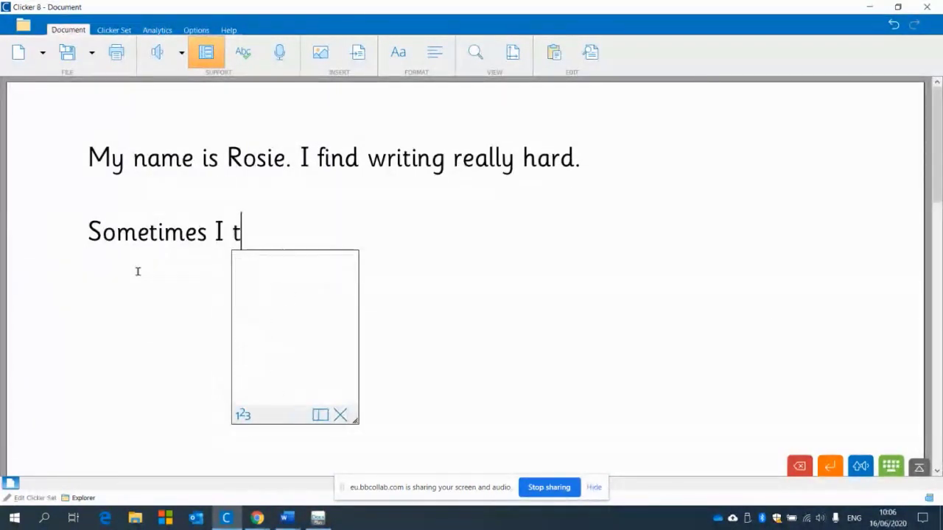
type("ake")
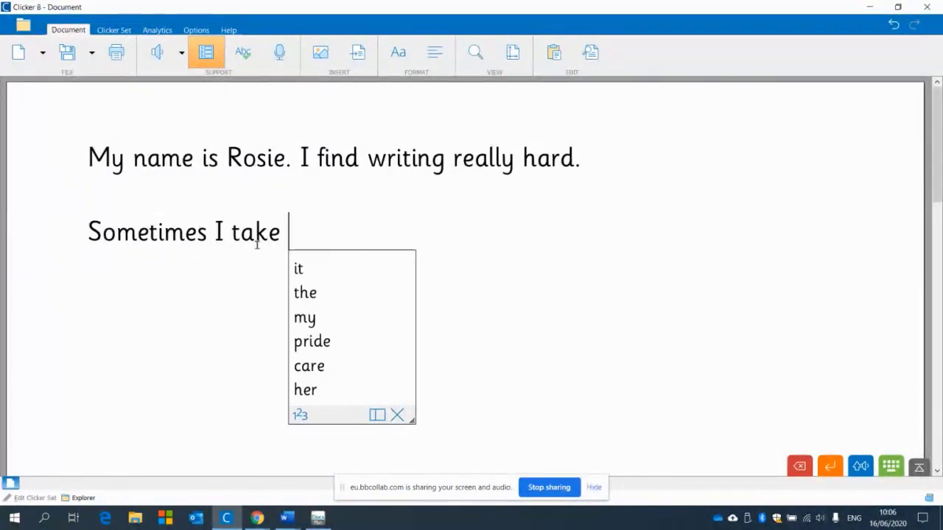
type("foto")
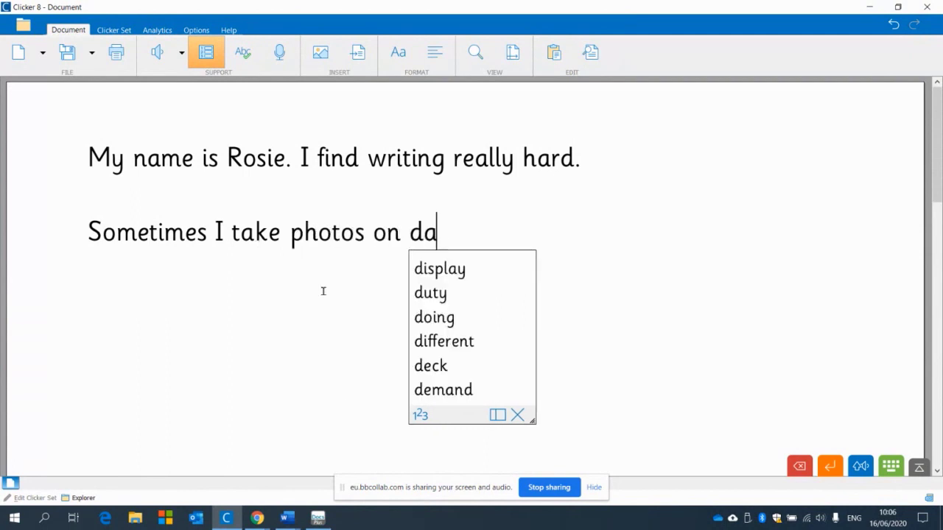
type("ds")
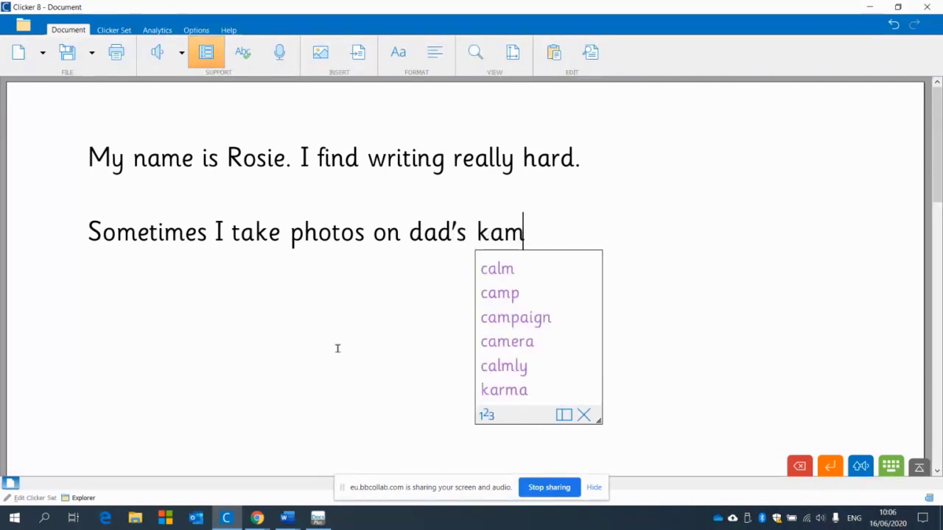
left_click(507, 342)
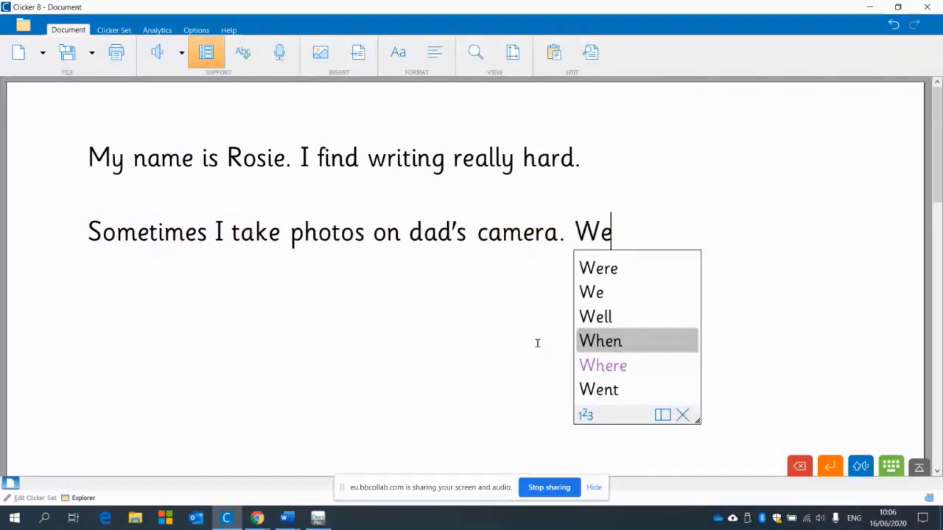
Finish the sentence and dismiss the word prediction suggestions
left_click(591, 291)
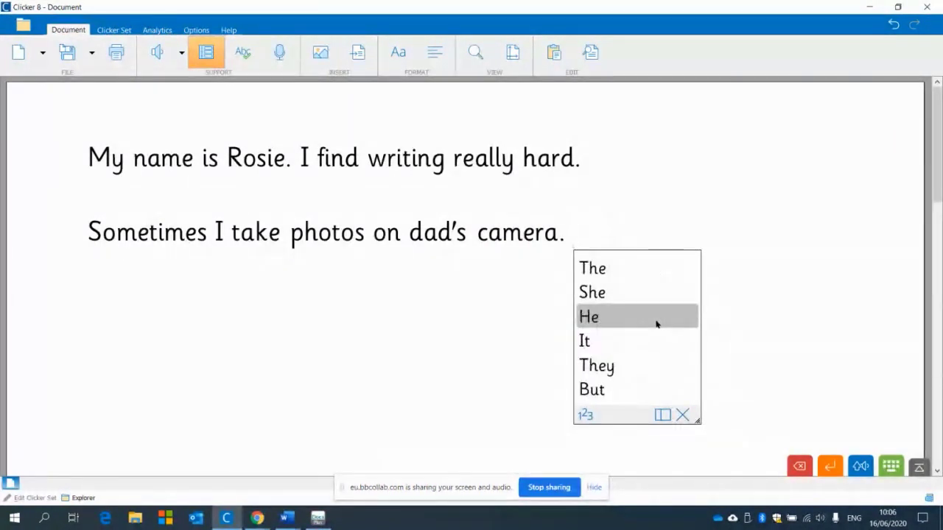
left_click(589, 315)
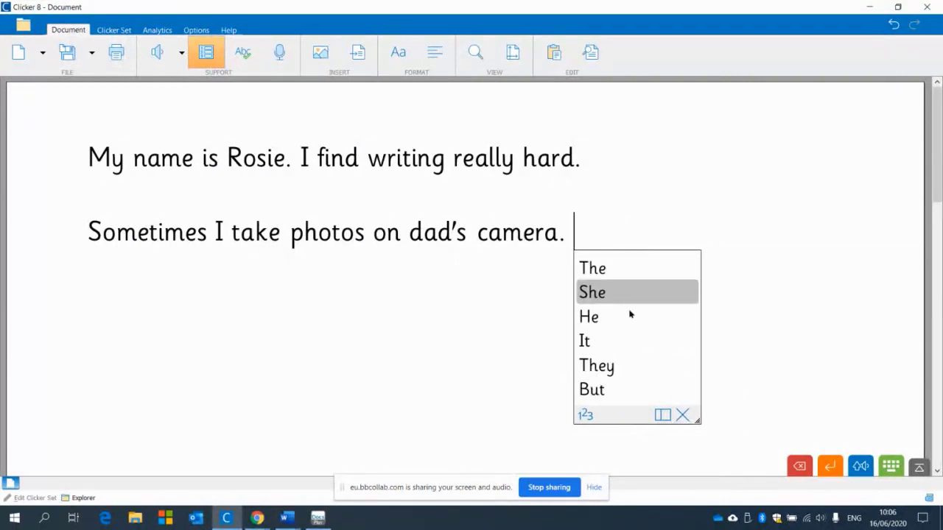
left_click(206, 53)
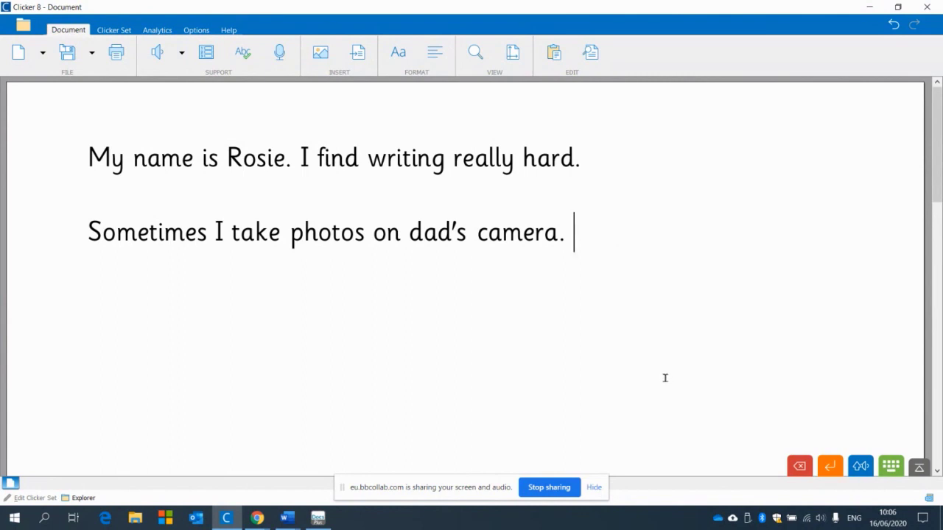
mouse_move(663, 355)
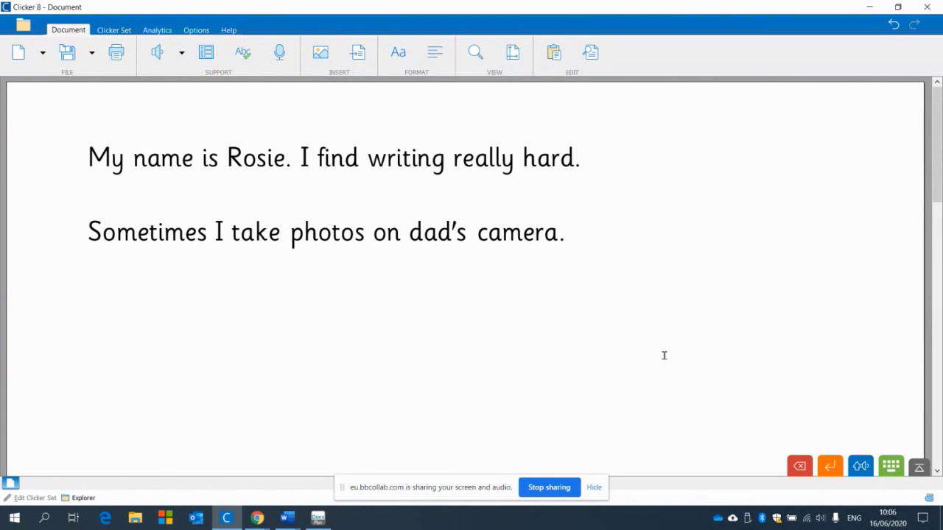
Write the third sentence 'I like to build cardboard models.'
type("I like to bu")
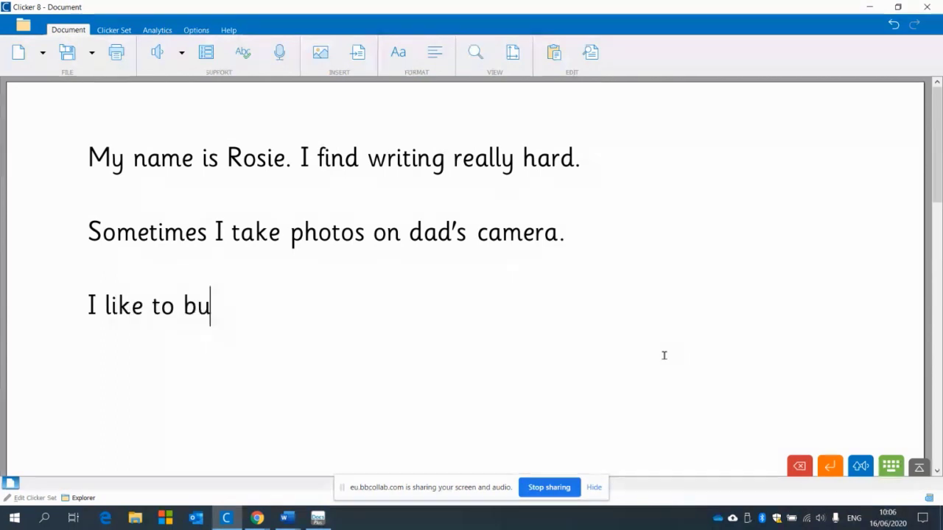
type("ild cardboard model")
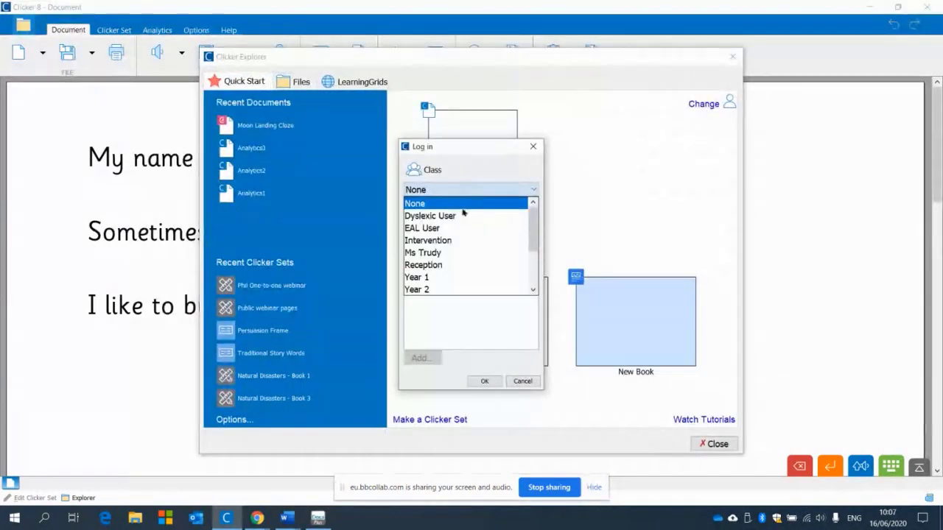
Log in as the Purple user of the Dyslexic User class and view the document
left_click(430, 215)
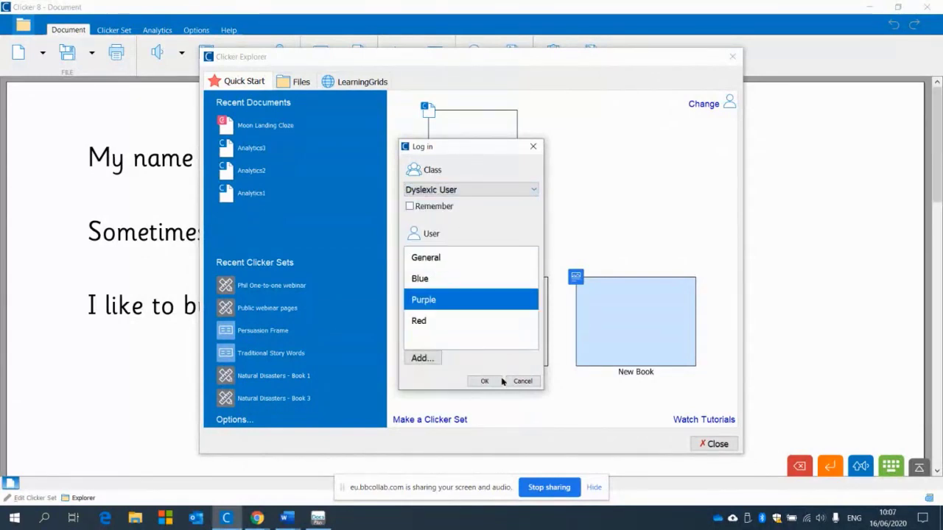
left_click(483, 380)
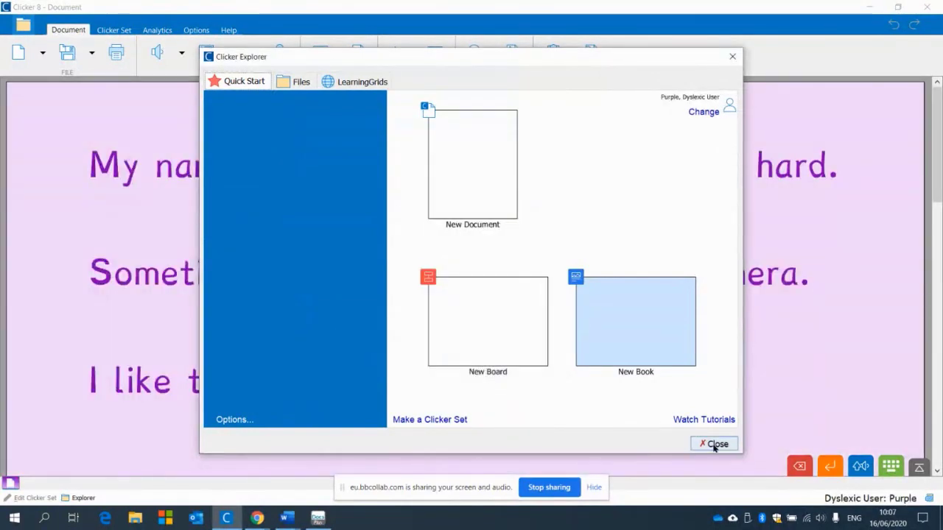
left_click(713, 443)
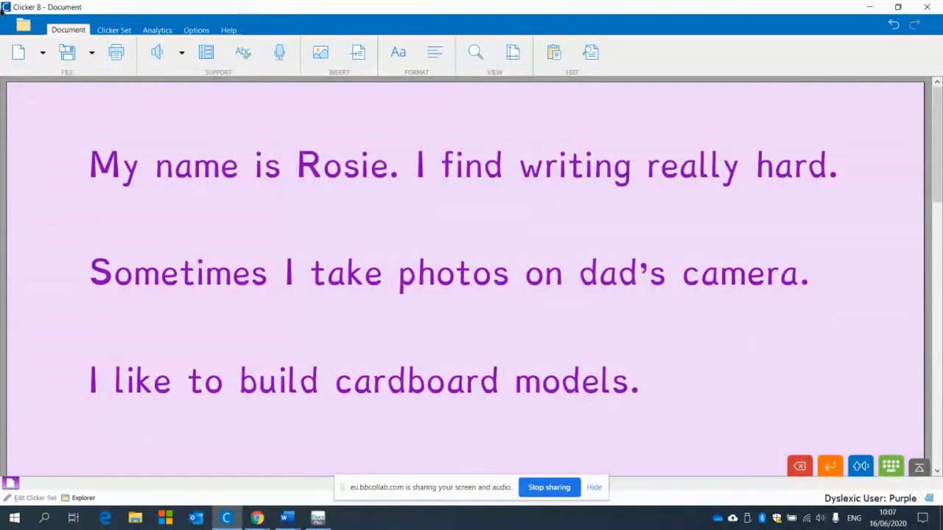
Log back out by setting the class to None, restoring the default display
left_click(23, 26)
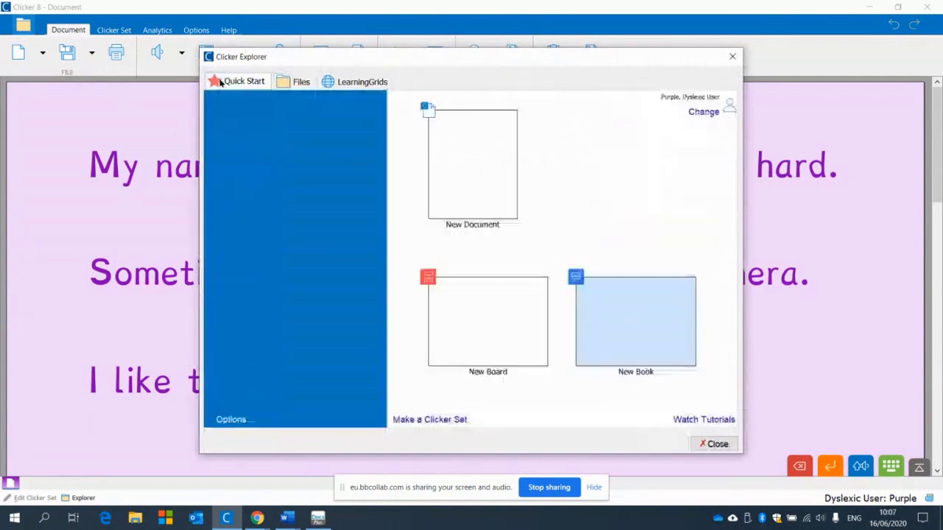
left_click(703, 112)
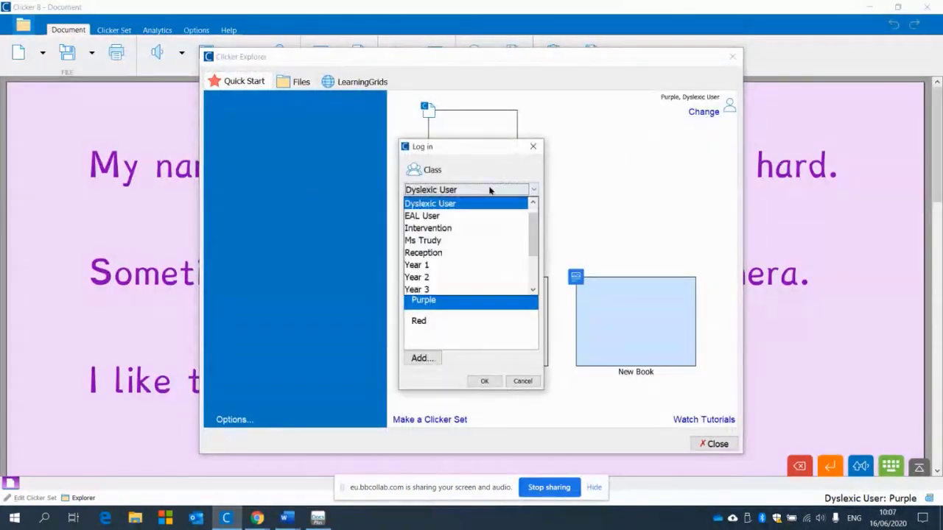
left_click(416, 188)
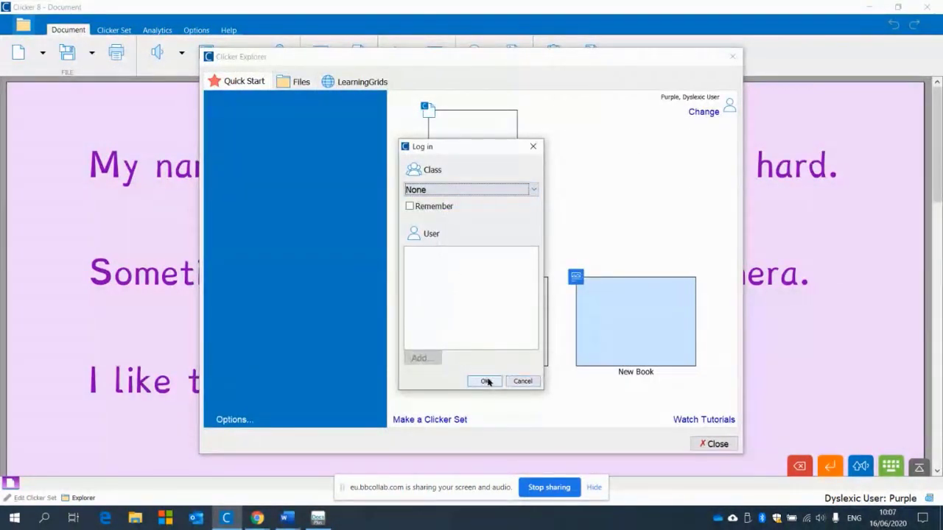
left_click(484, 380)
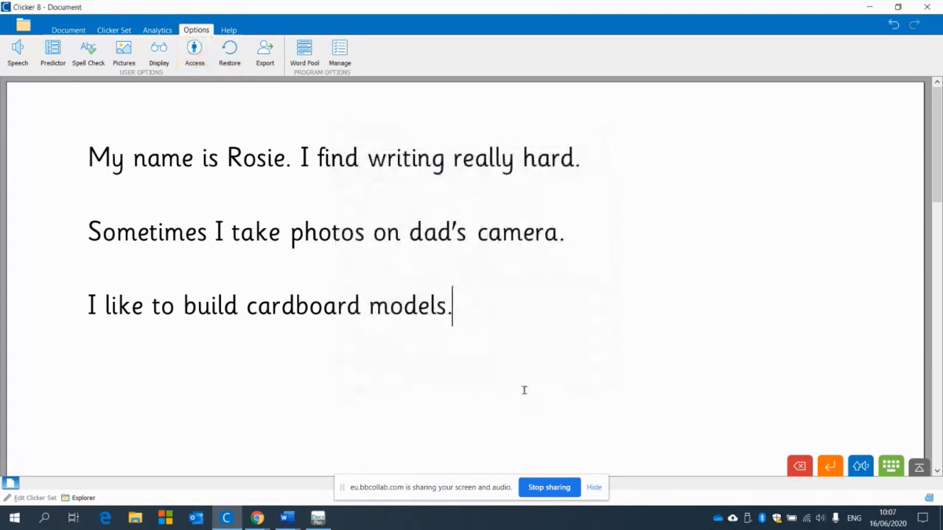
mouse_move(256, 519)
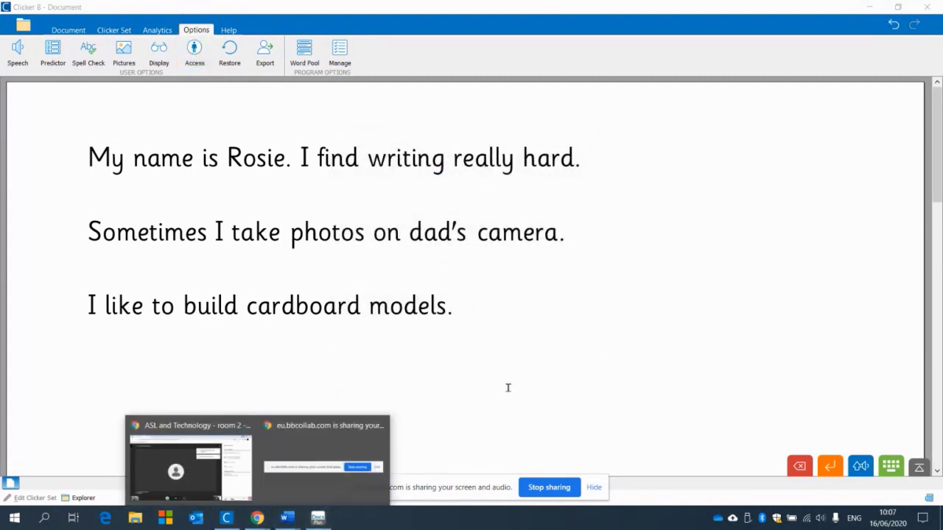
Open the My Favourite Things Clicker Set from the Files browser
left_click(68, 30)
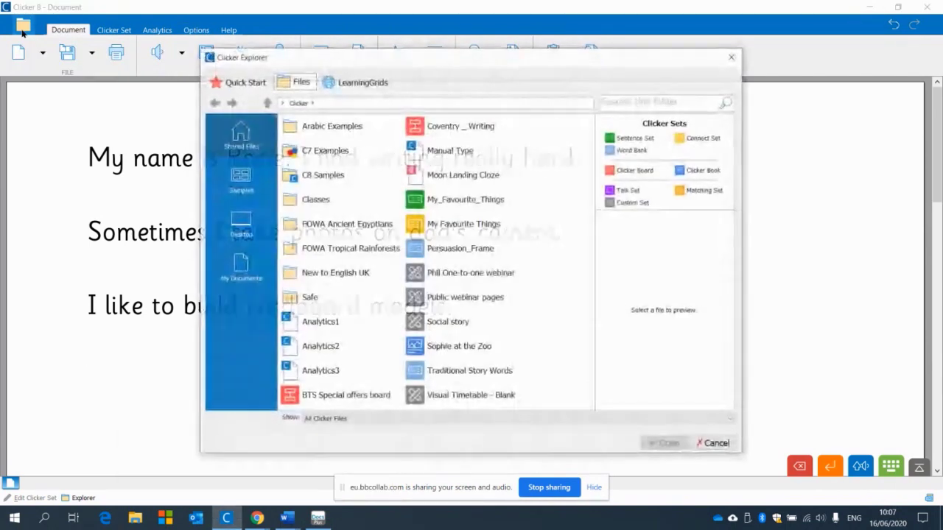
left_click(464, 224)
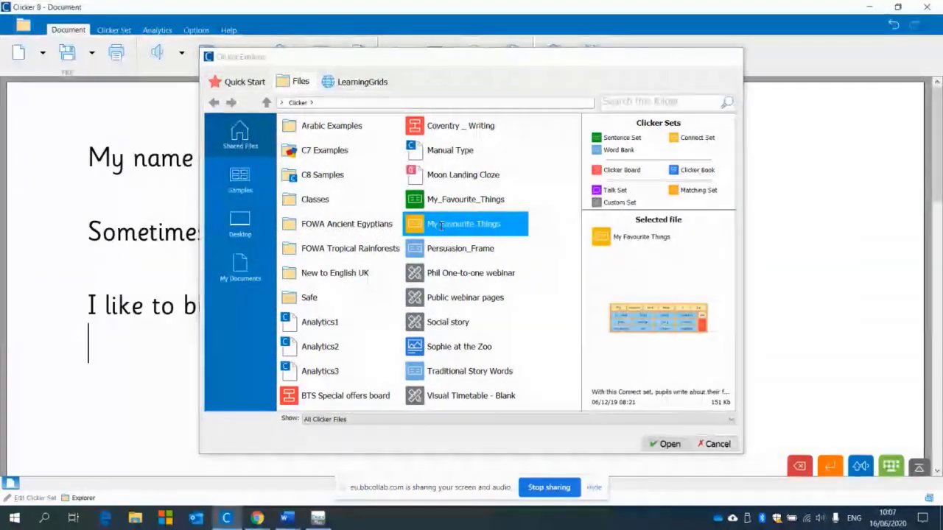
left_click(669, 444)
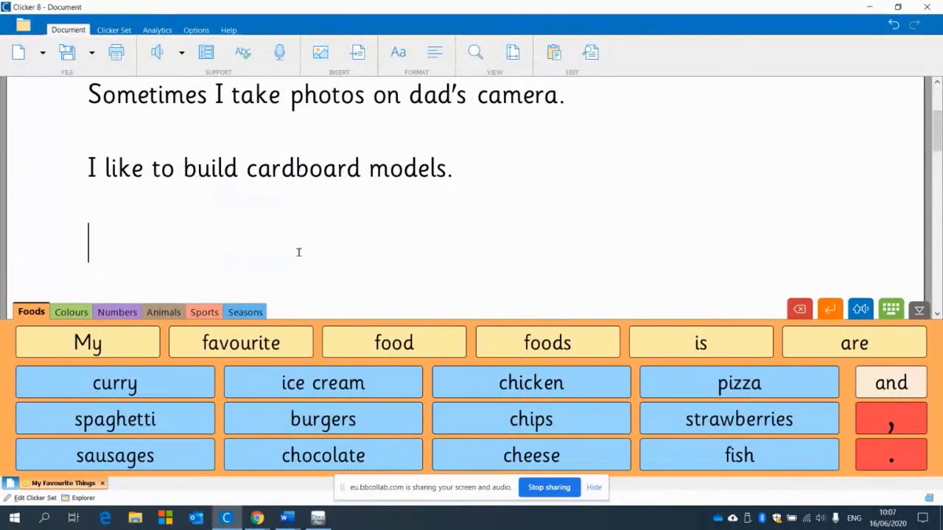
Build 'My favourite foods are pizza and chips.' from the Foods word grid, then hide the grid
left_click(87, 341)
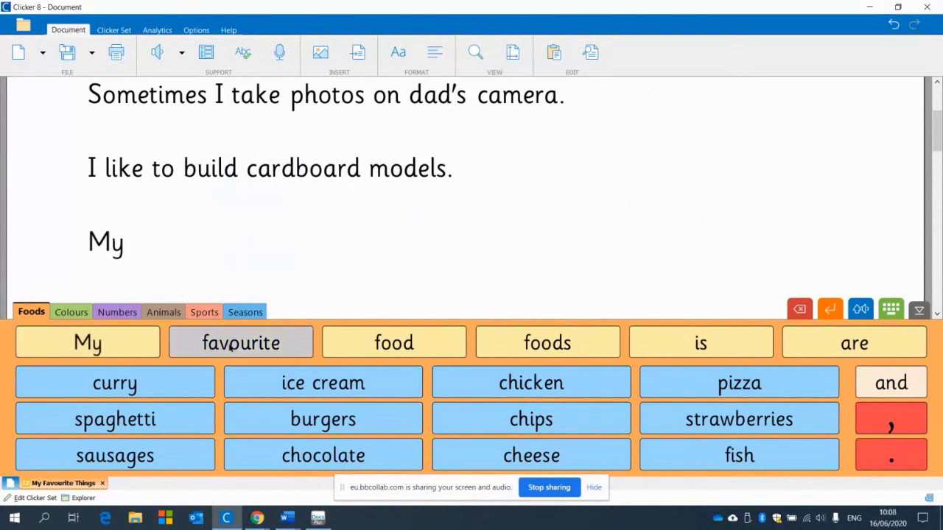
left_click(241, 341)
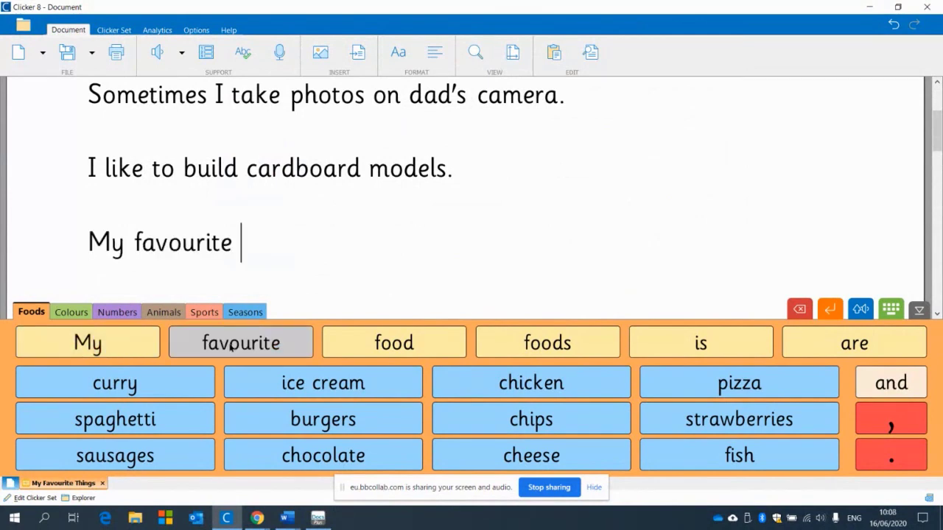
left_click(393, 342)
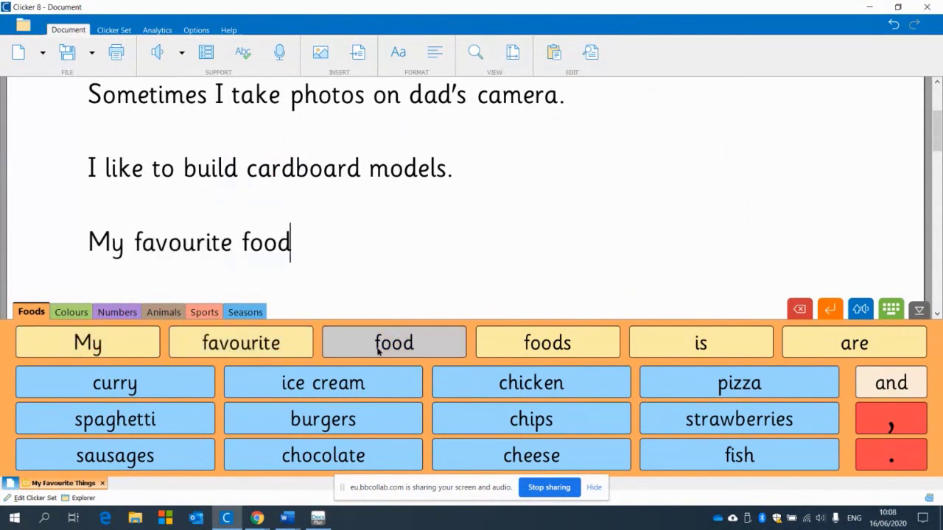
left_click(547, 341)
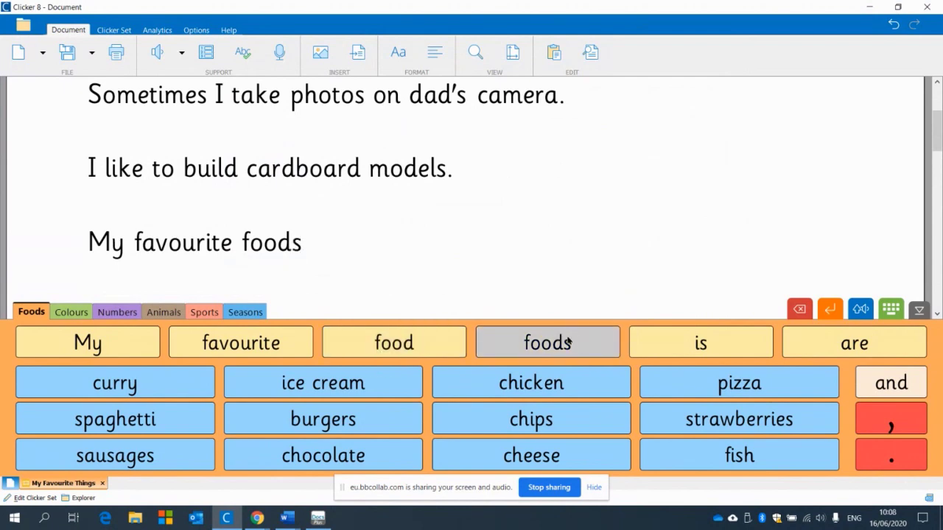
left_click(853, 341)
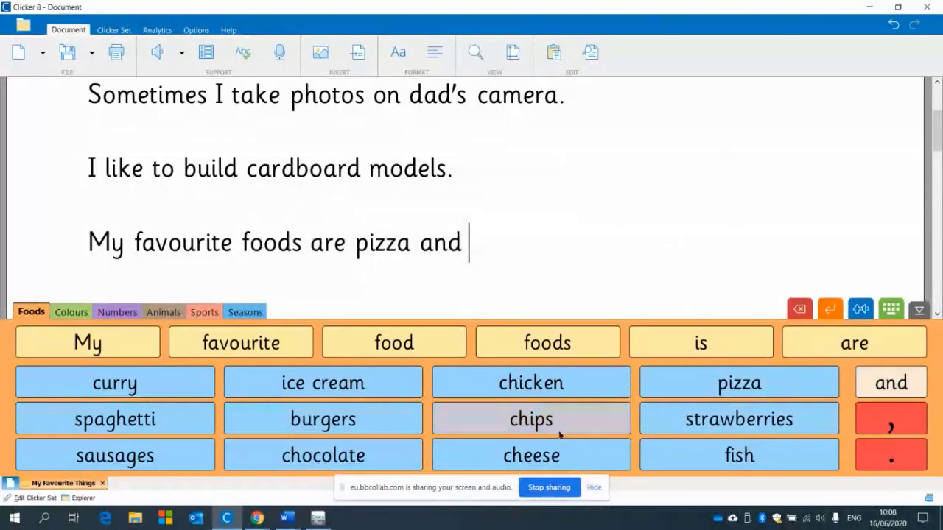
left_click(530, 418)
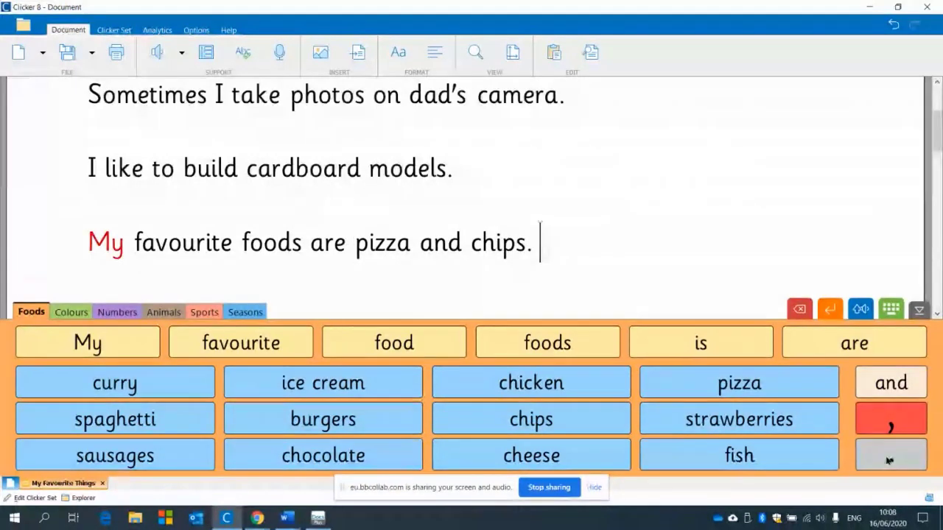
left_click(890, 383)
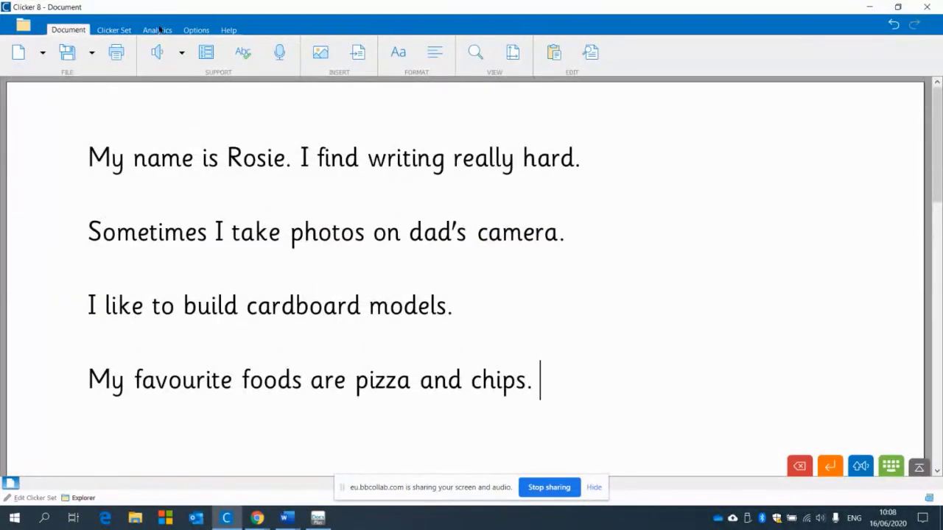
Review the 29 words' sources, listing those from the predictor and those corrected by spell check
left_click(156, 30)
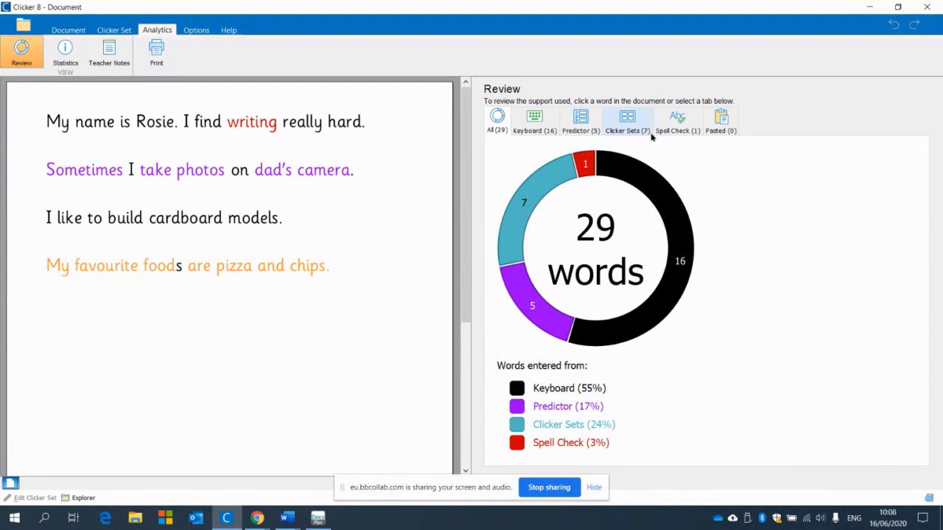
left_click(580, 118)
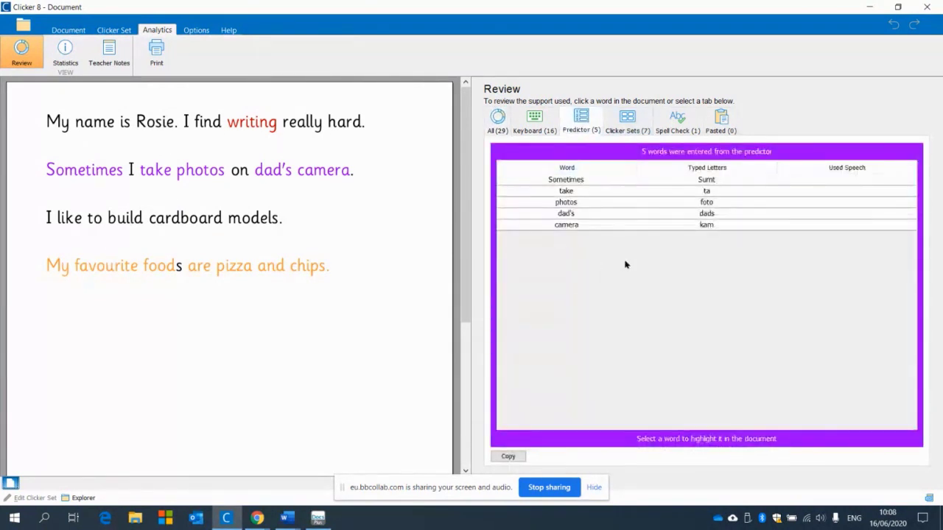
left_click(676, 120)
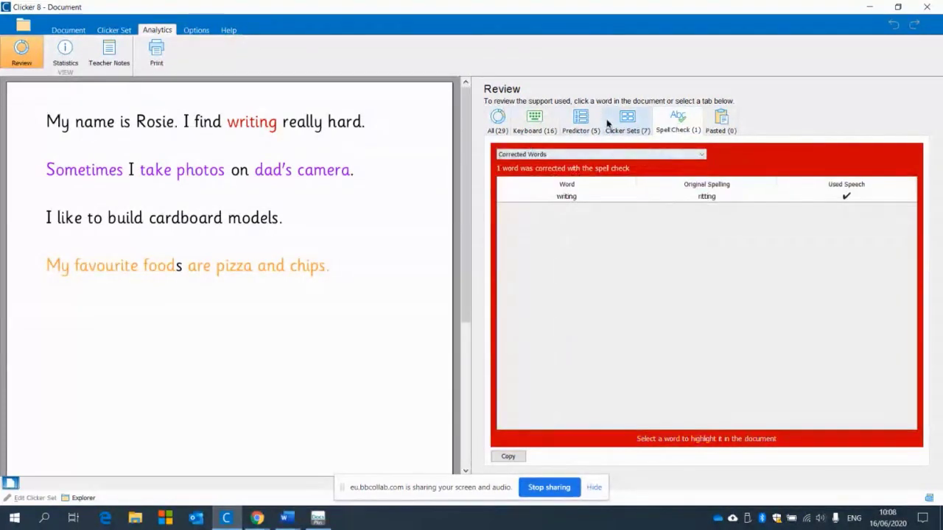
left_click(628, 121)
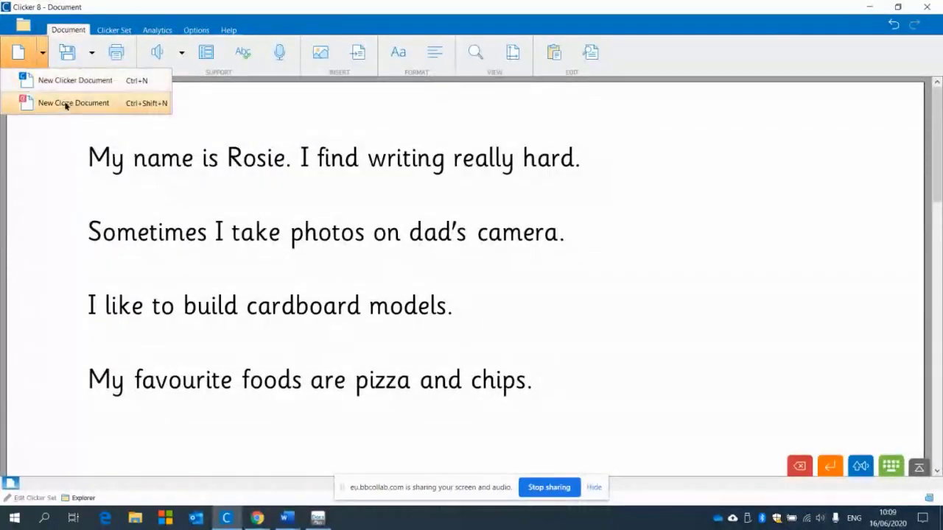
Create a new cloze document and paste in the Pyramids and Mummies text from the Egyptians Word file
left_click(74, 103)
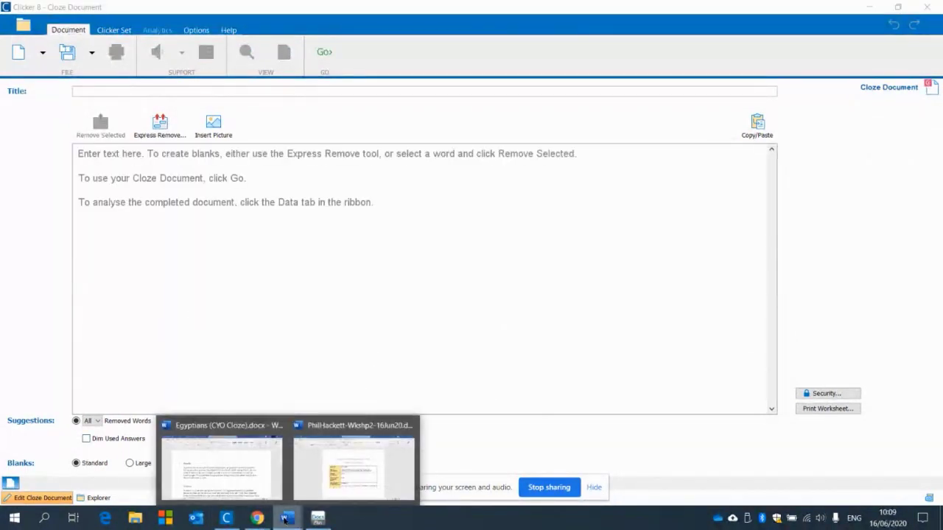
left_click(221, 469)
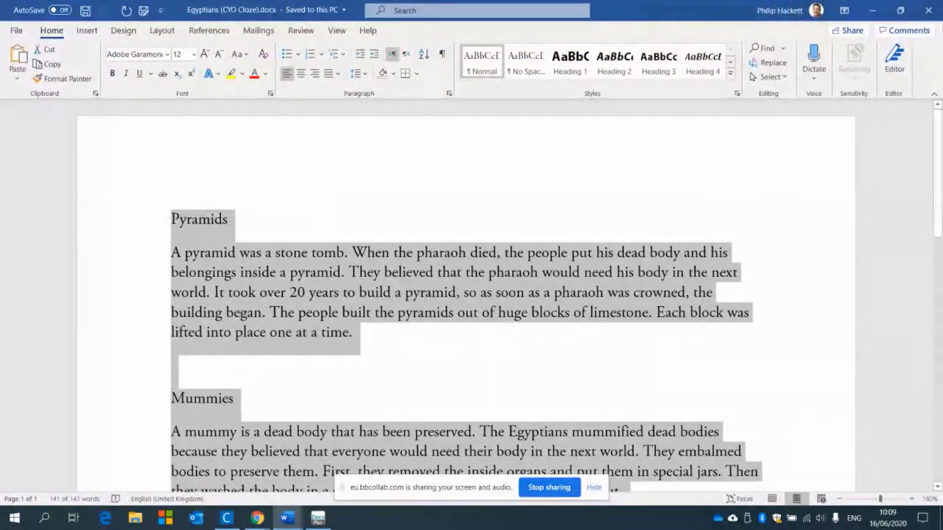
left_click(227, 518)
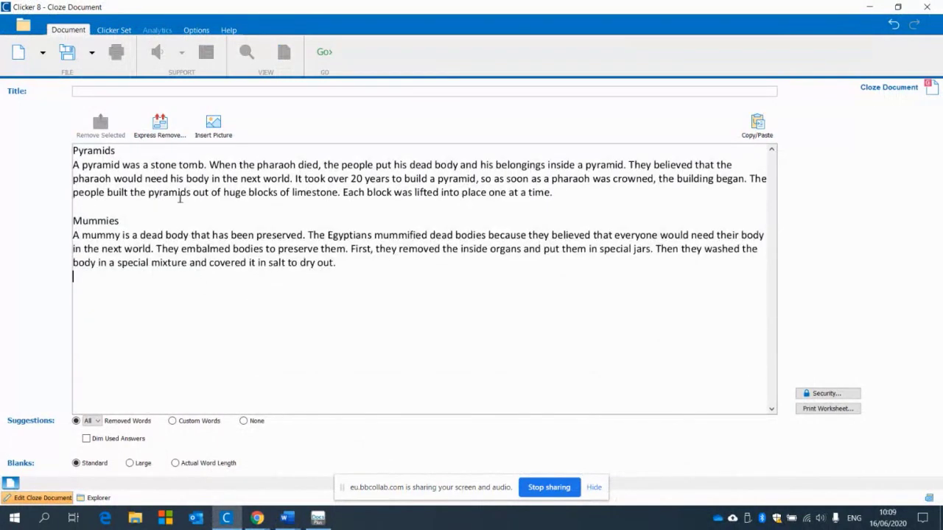
Use Express Remove to blank words through the Pyramids text and run the gap-fill activity
left_click(159, 121)
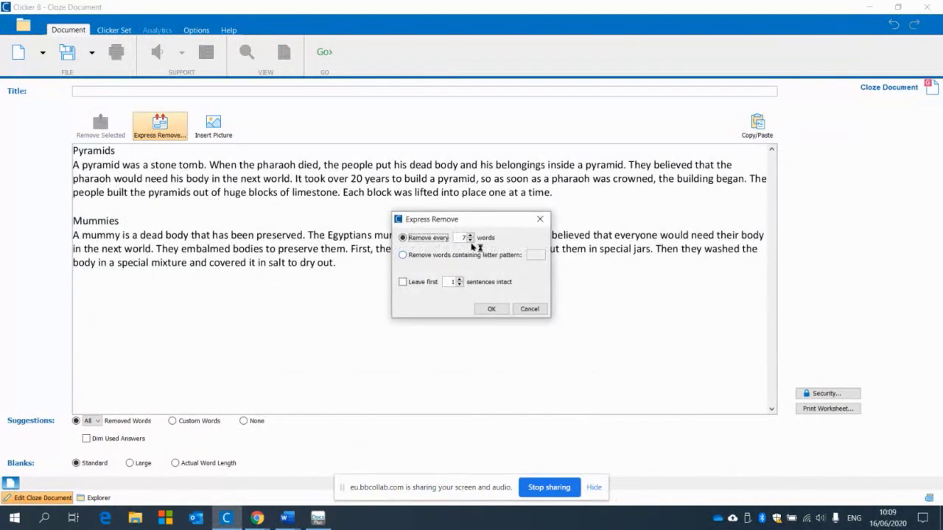
left_click(491, 309)
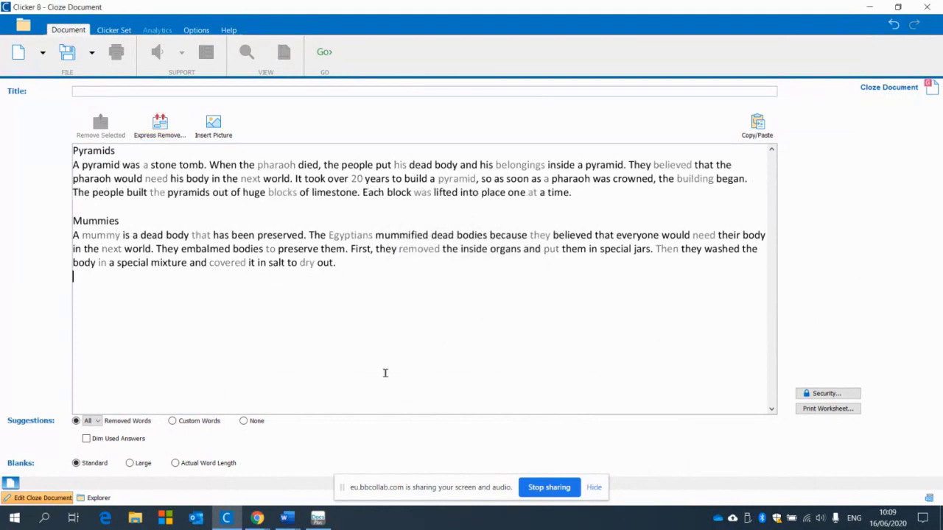
left_click(206, 53)
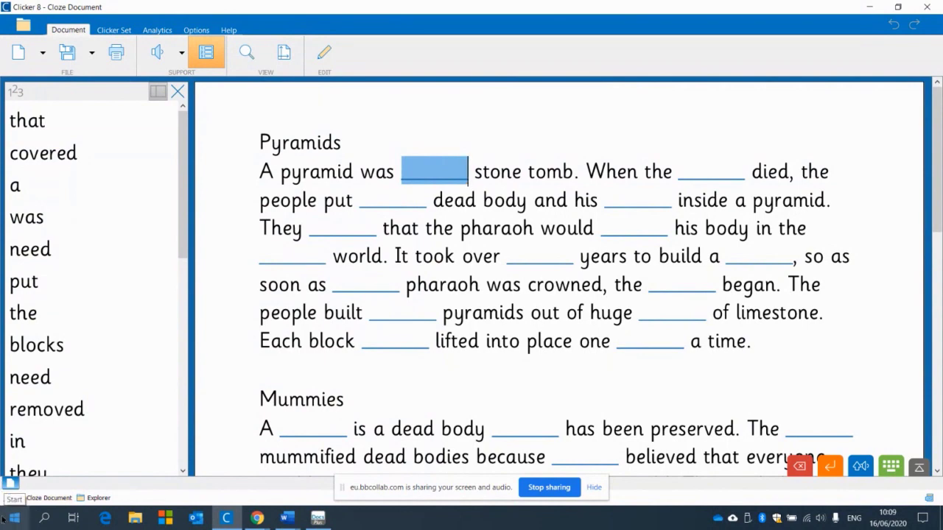
Search the LearningGrids resources in Explorer for 'tradition' to find Traditional Story Words
left_click(23, 25)
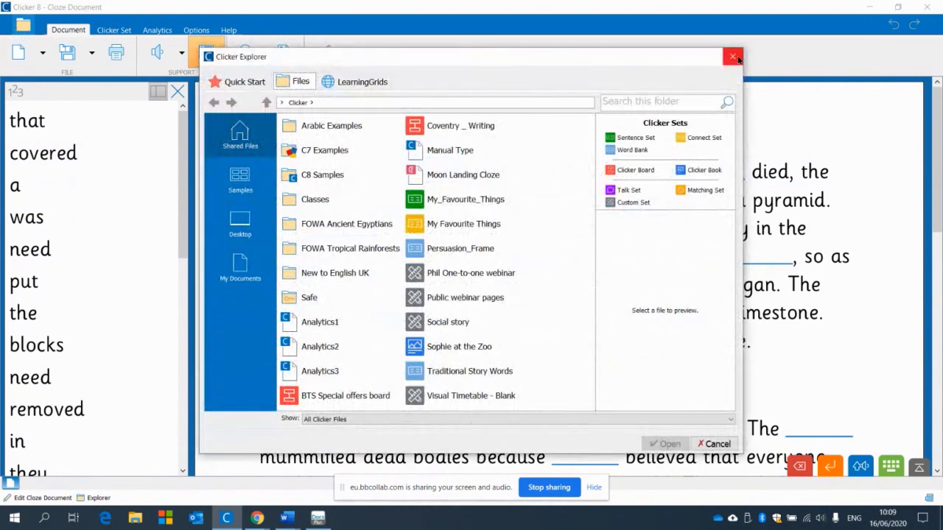
left_click(361, 81)
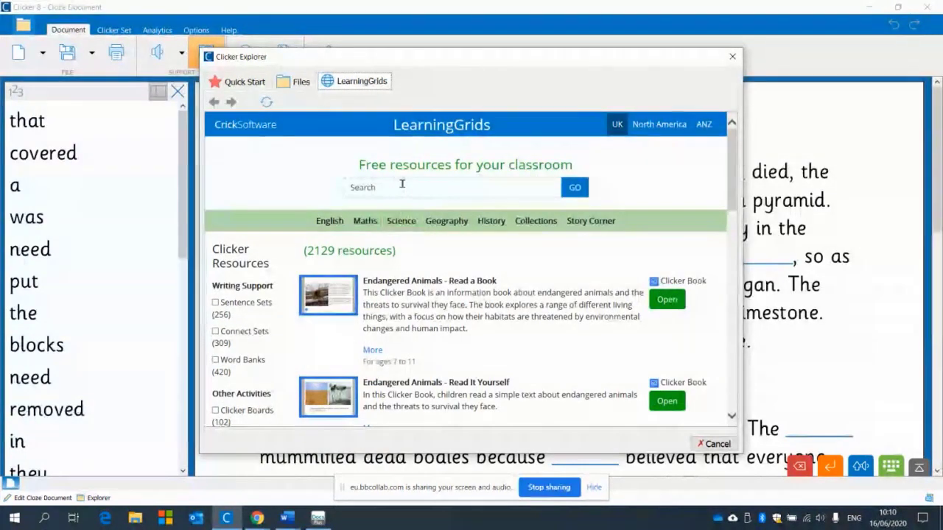
type("tradition")
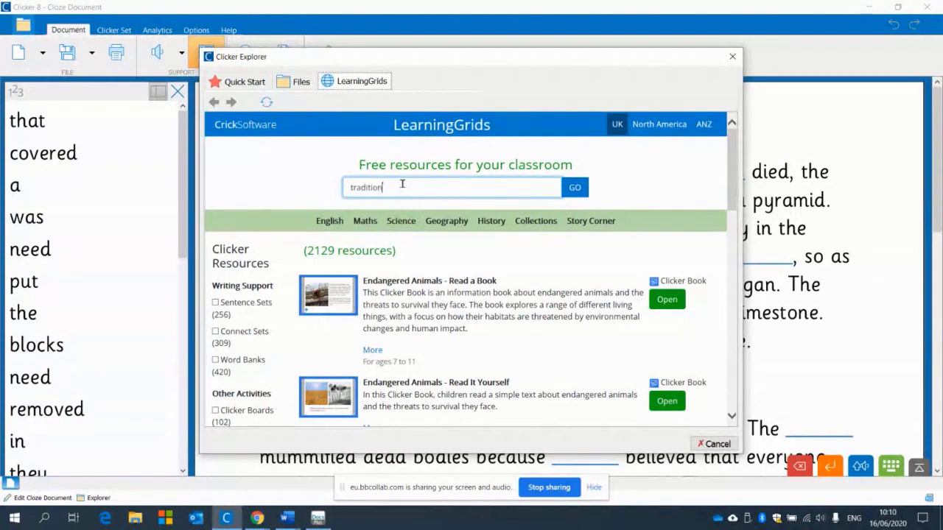
left_click(575, 187)
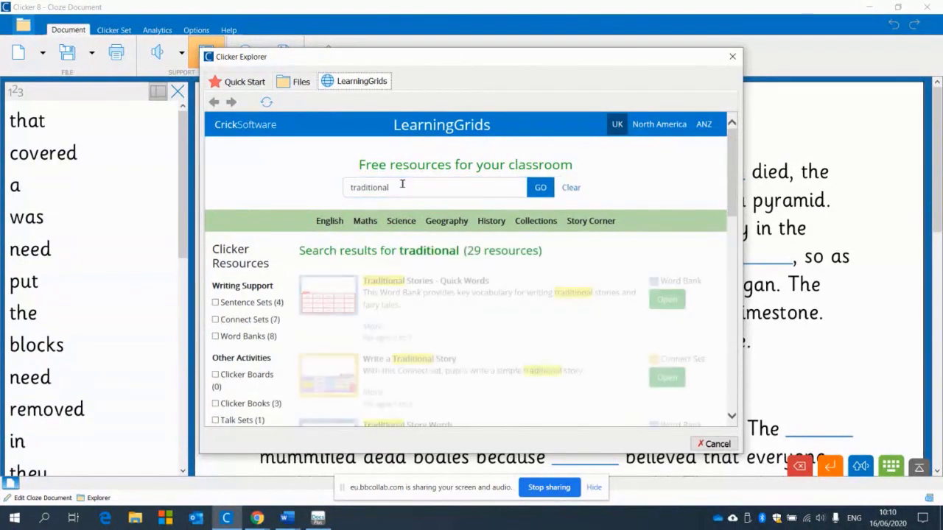
scroll("down", 3)
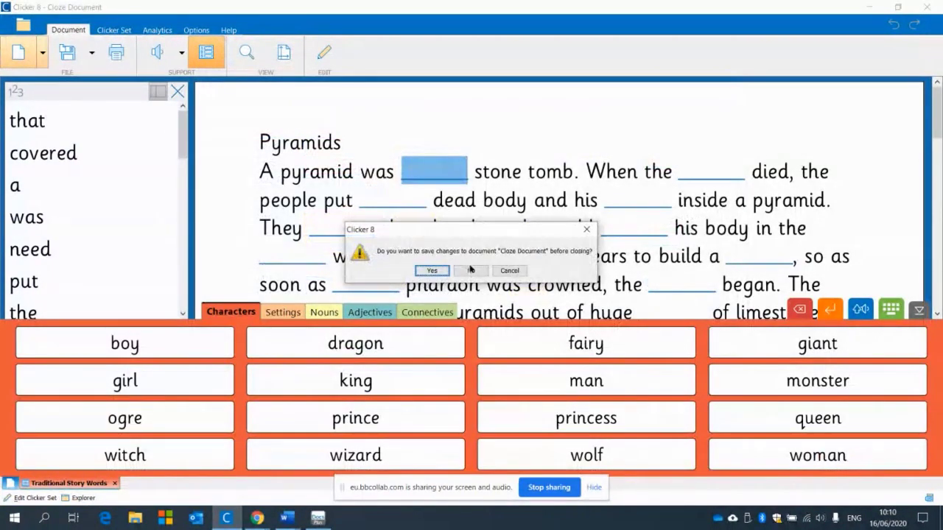
Close the cloze document without saving and start editing the Traditional Story Words set
left_click(472, 271)
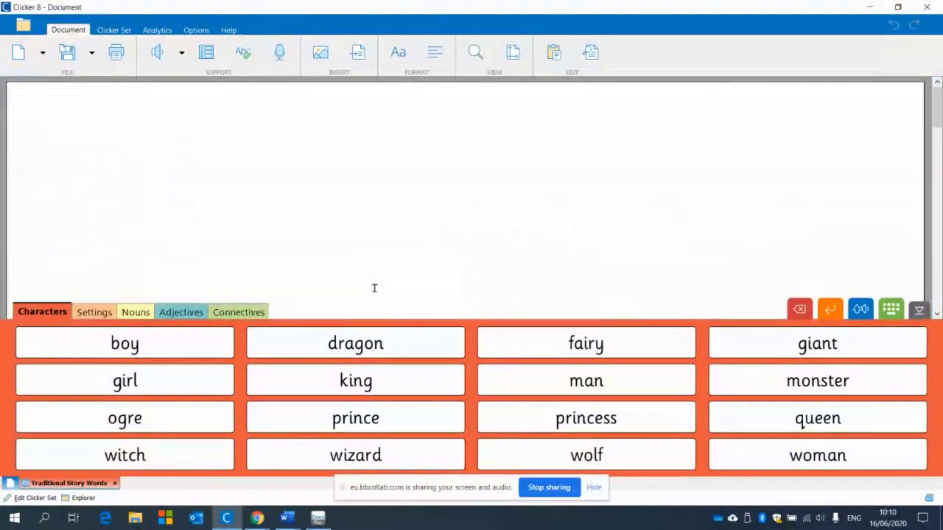
left_click(123, 341)
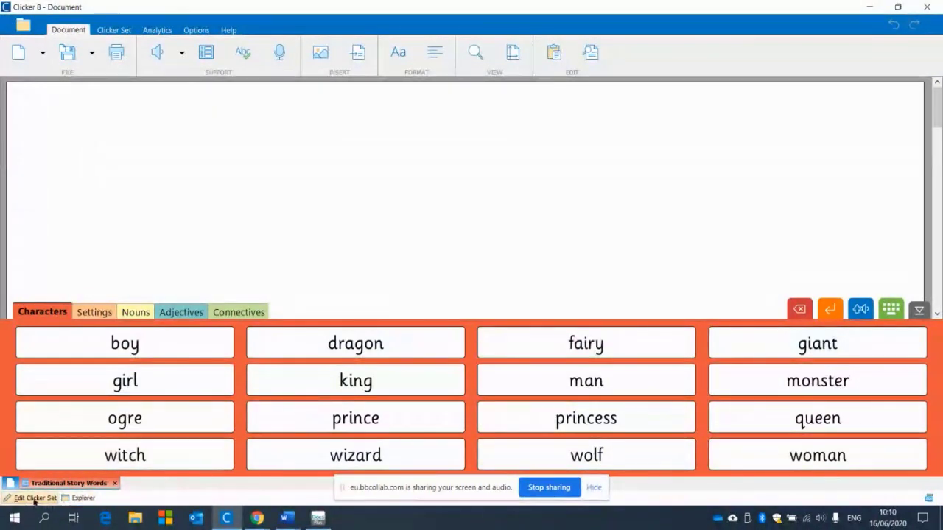
left_click(35, 498)
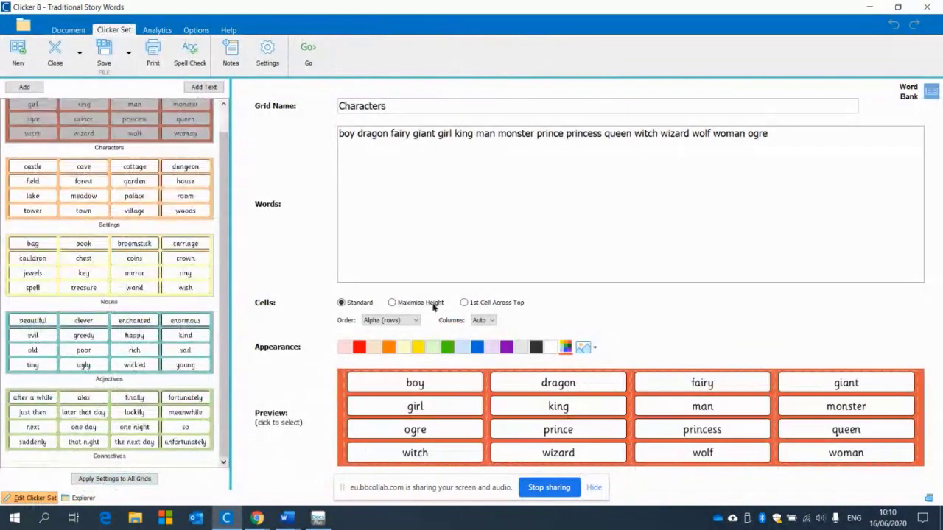
Make the Characters cells fill the grid height and add a picture to each word cell
left_click(392, 302)
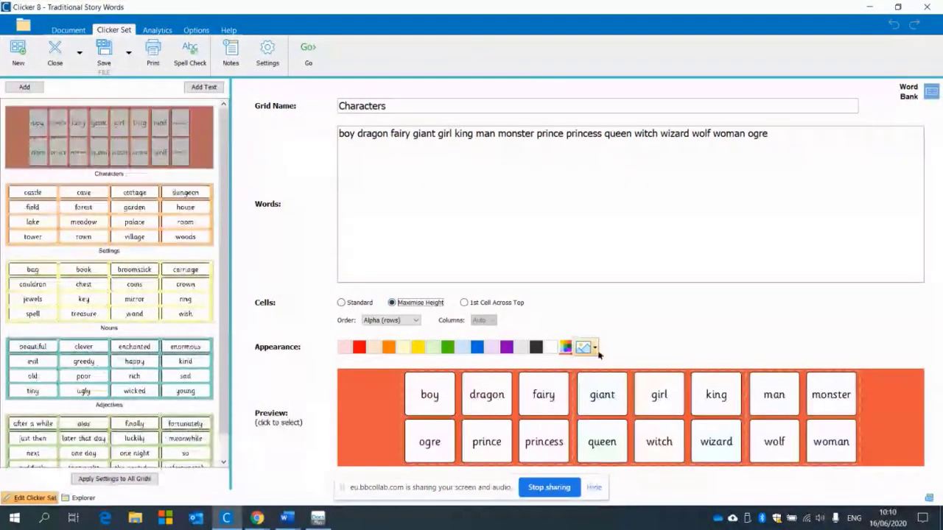
left_click(583, 348)
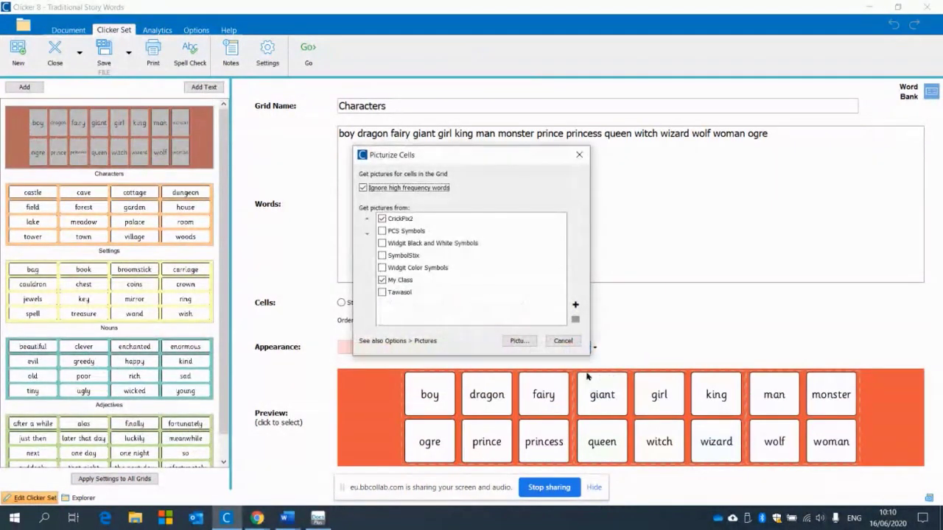
left_click(519, 340)
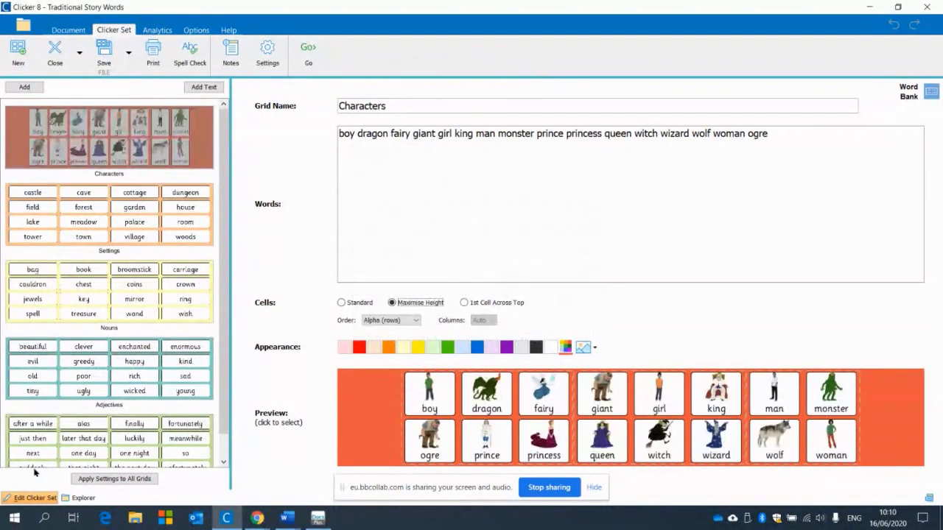
left_click(68, 30)
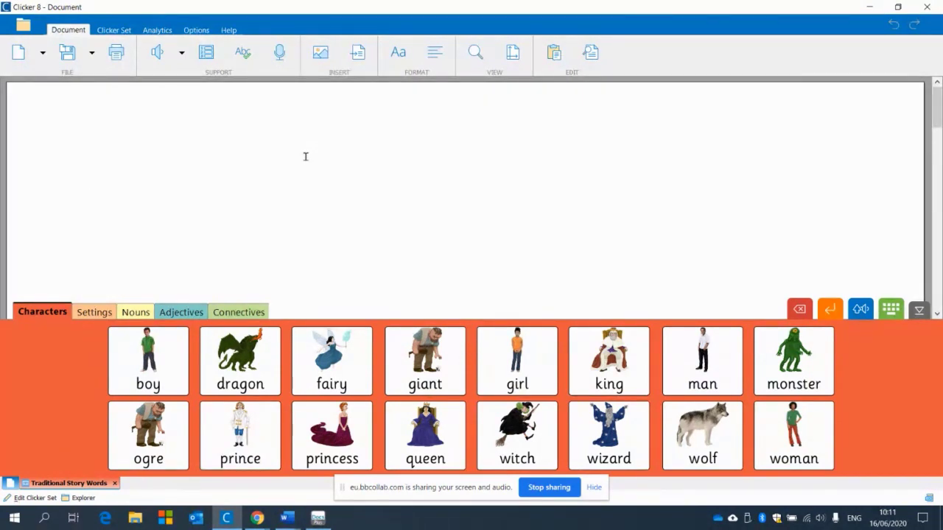
left_click(114, 30)
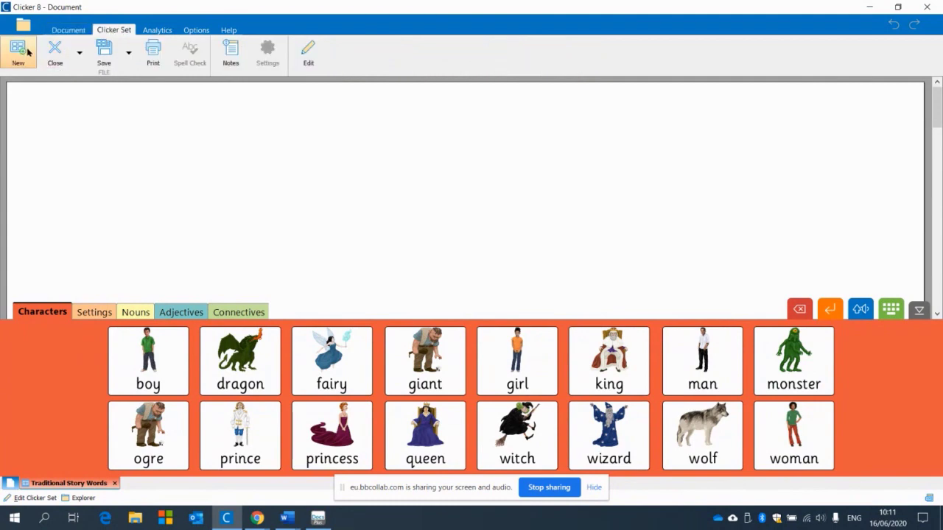
left_click(18, 52)
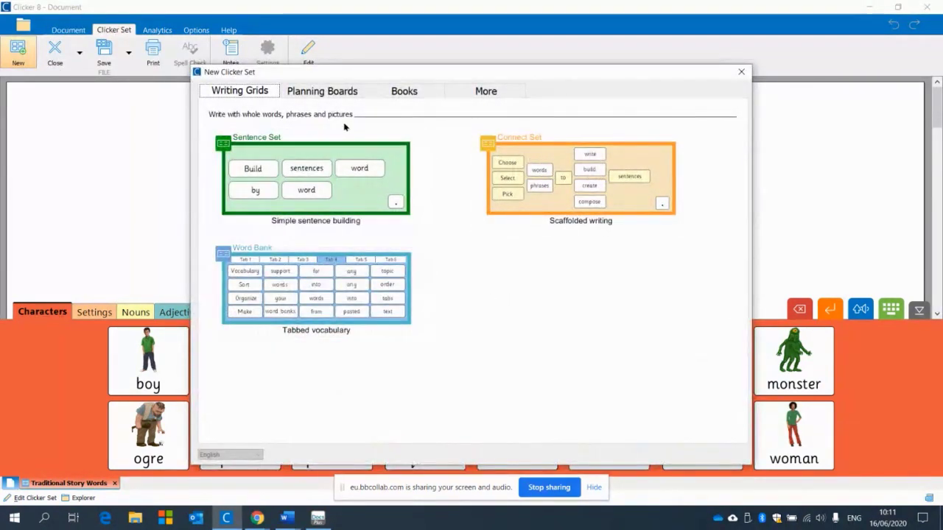
left_click(321, 91)
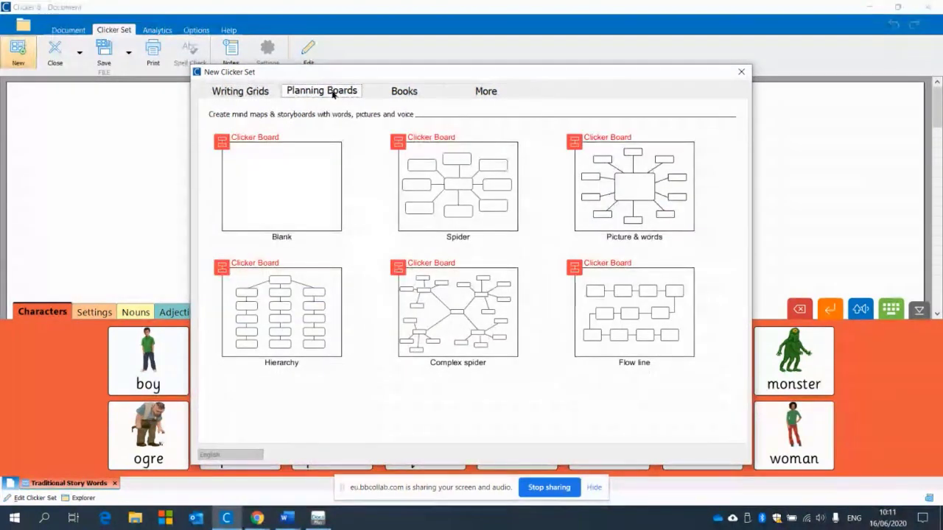
left_click(403, 92)
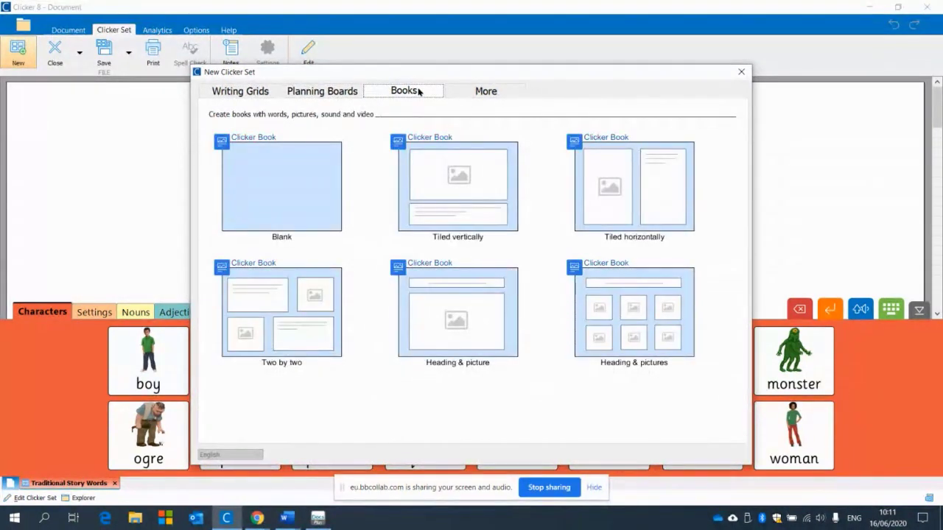
left_click(486, 91)
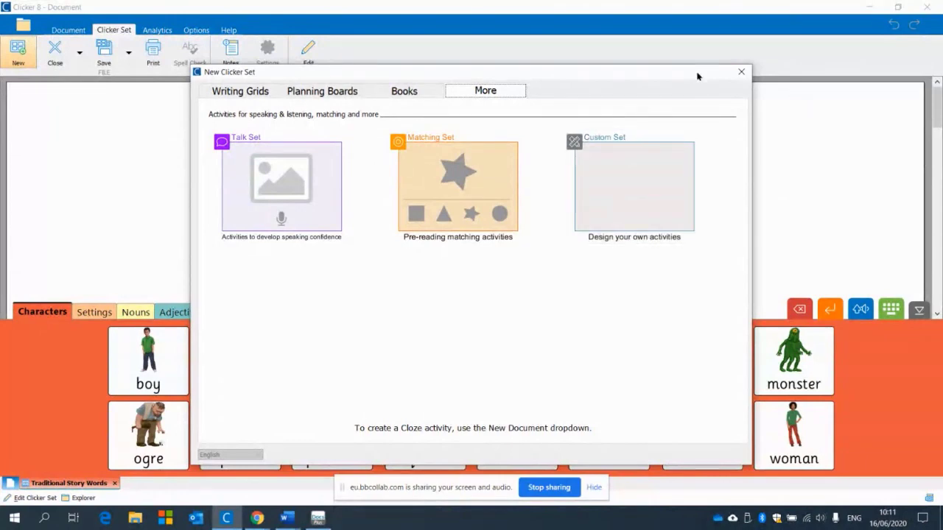
left_click(741, 71)
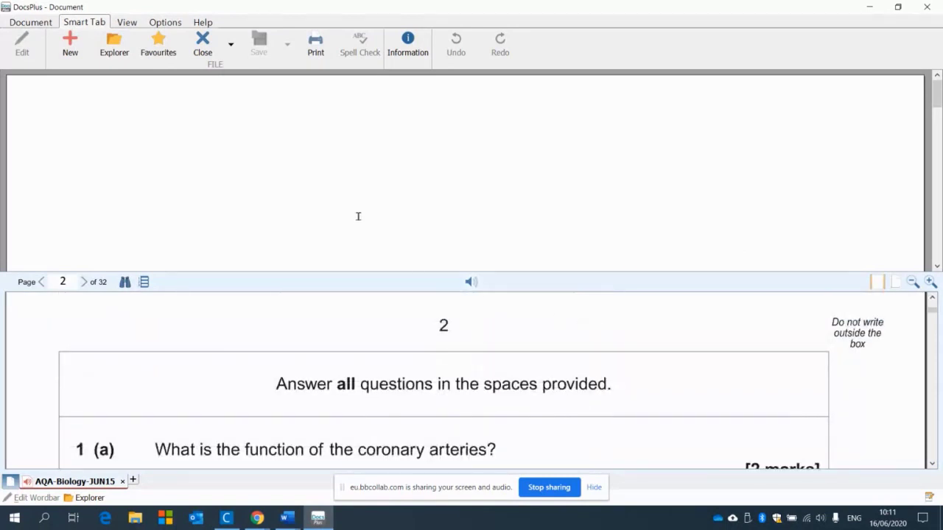
Switch to the Document tab and show the Options tab's user and program settings
left_click(30, 23)
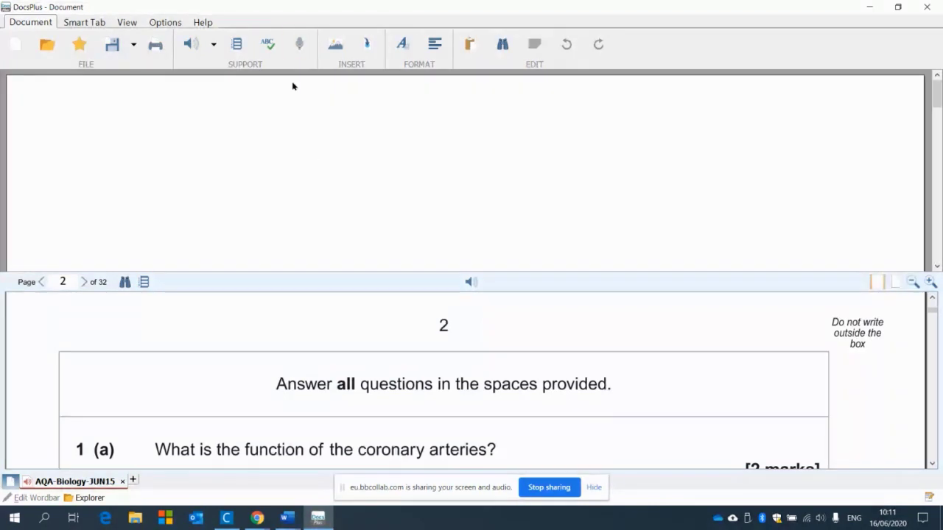
mouse_move(236, 45)
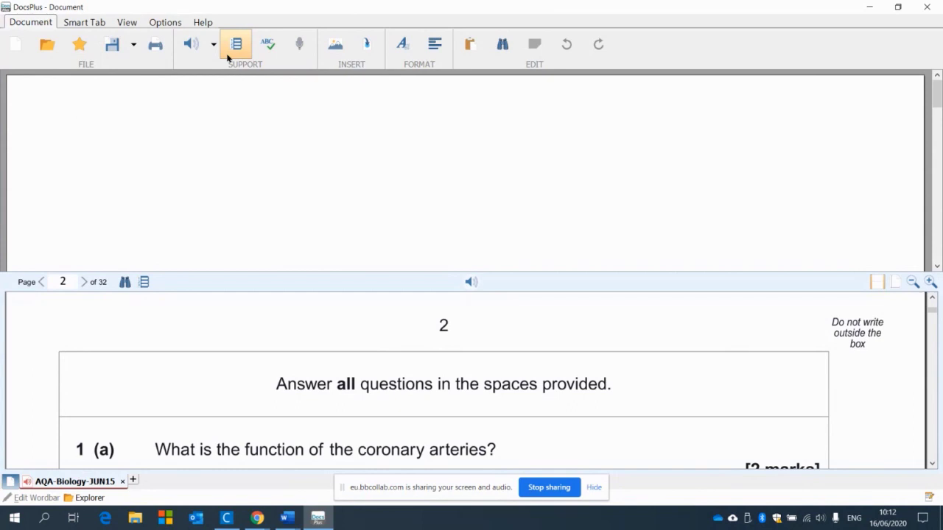
left_click(165, 22)
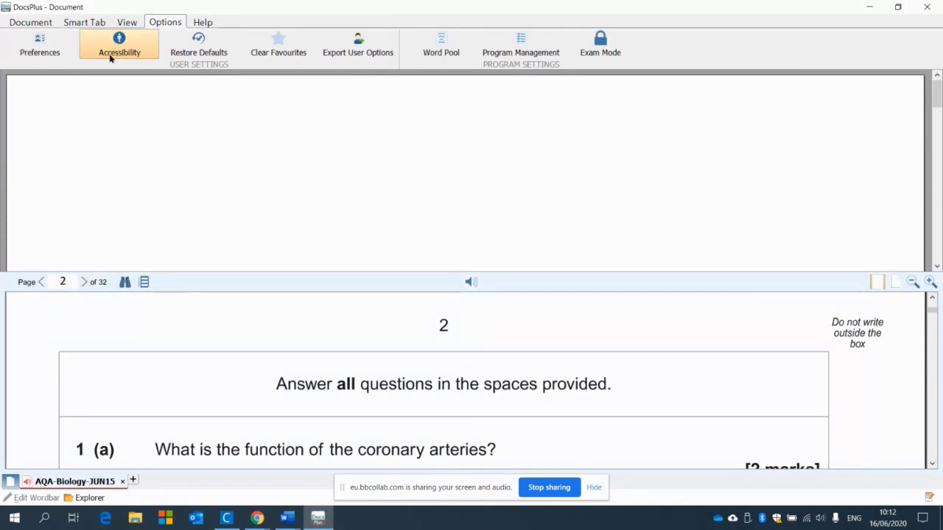
mouse_move(118, 45)
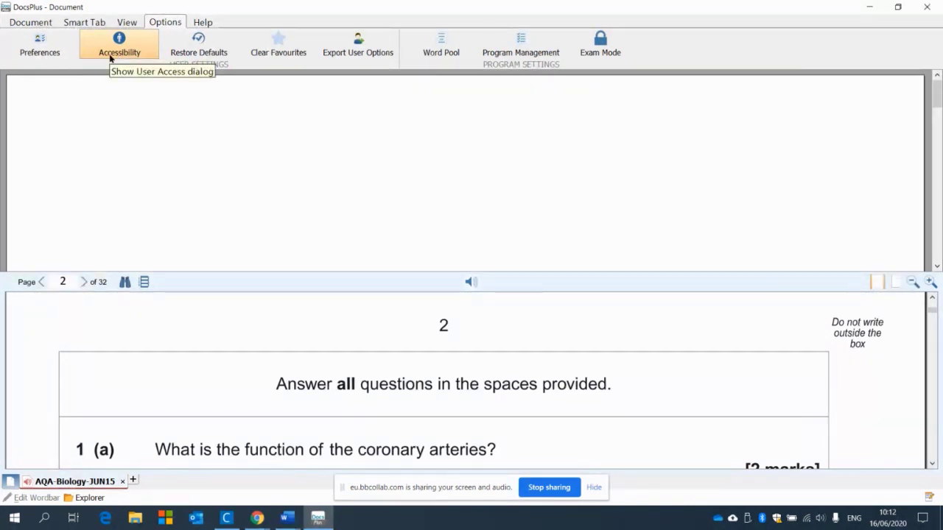
mouse_move(119, 45)
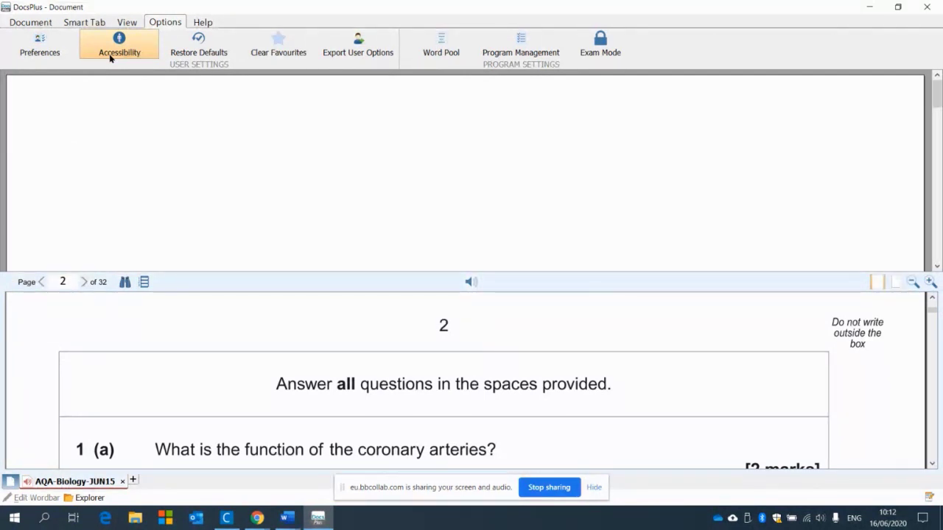
left_click(29, 22)
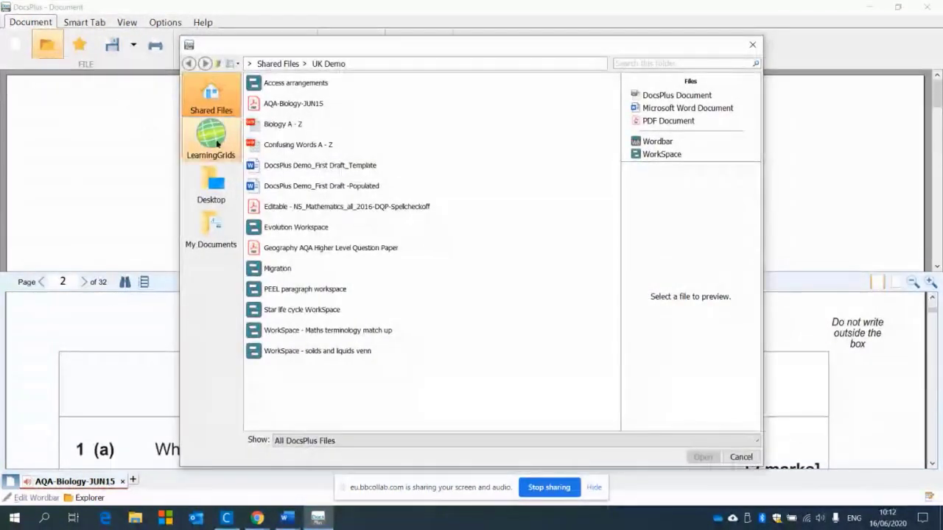
left_click(211, 140)
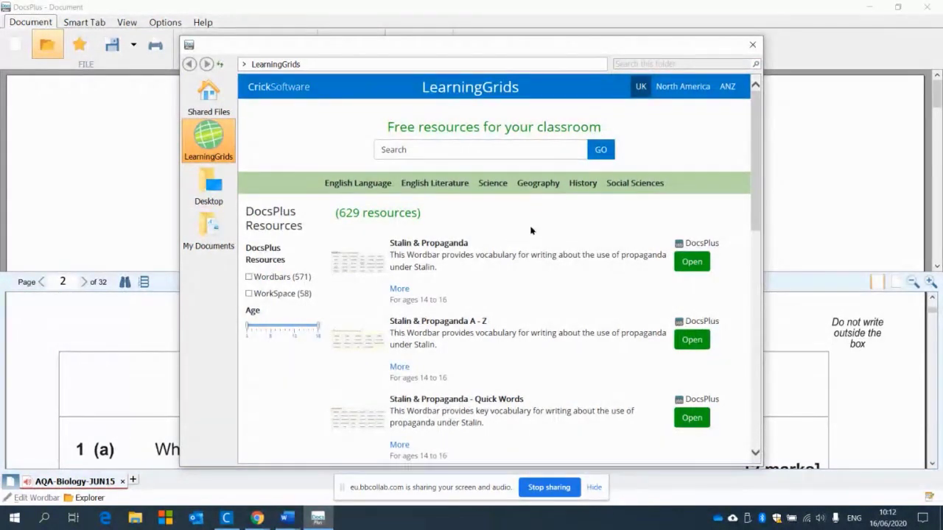
left_click(492, 182)
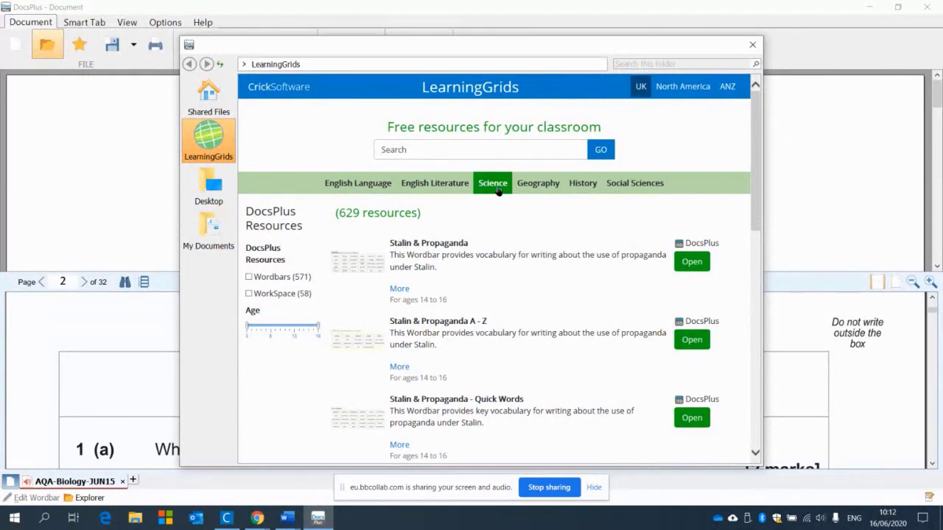
left_click(492, 183)
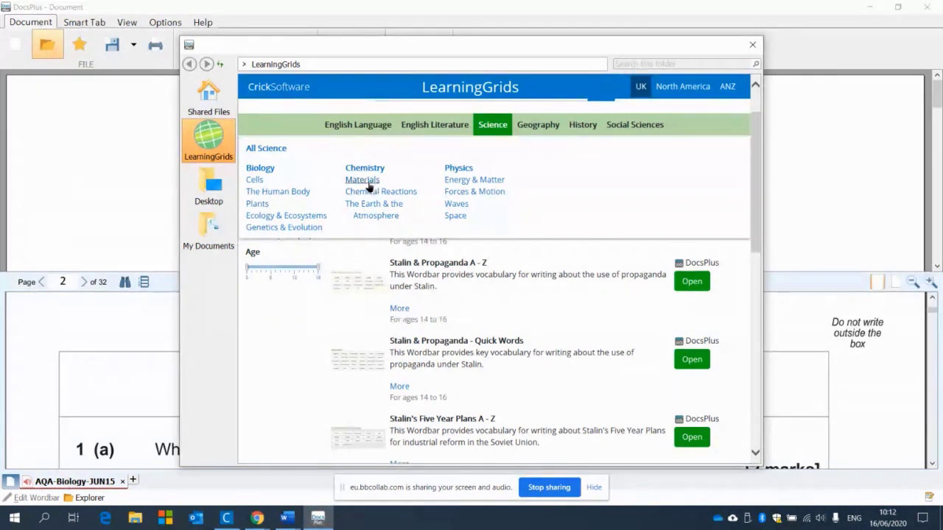
mouse_move(370, 159)
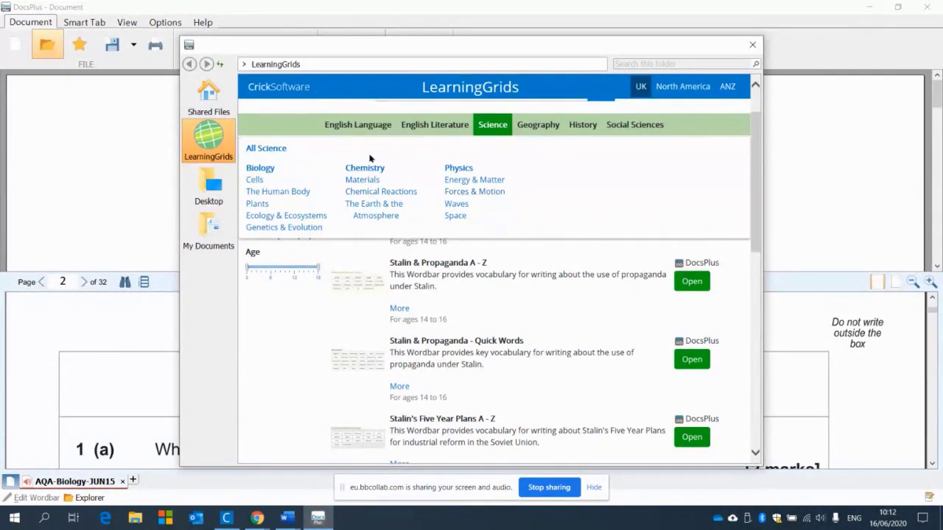
left_click(434, 123)
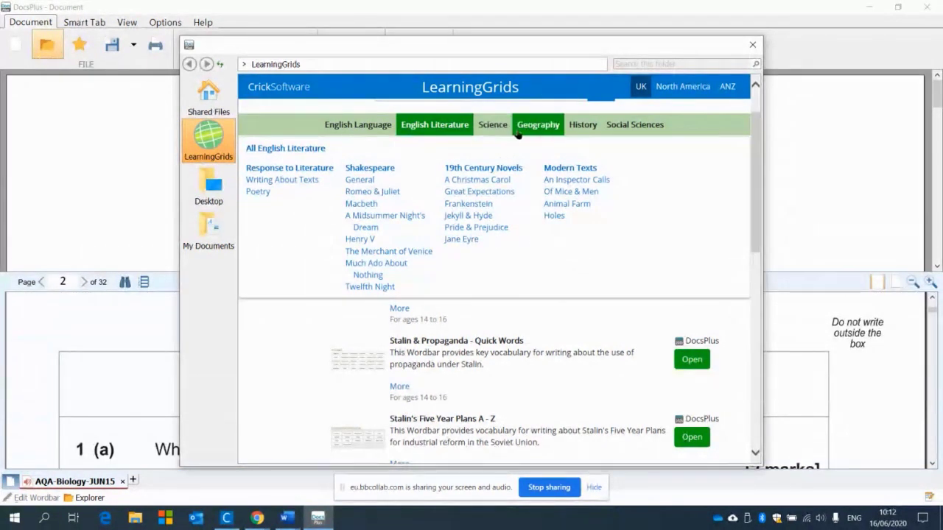
left_click(537, 124)
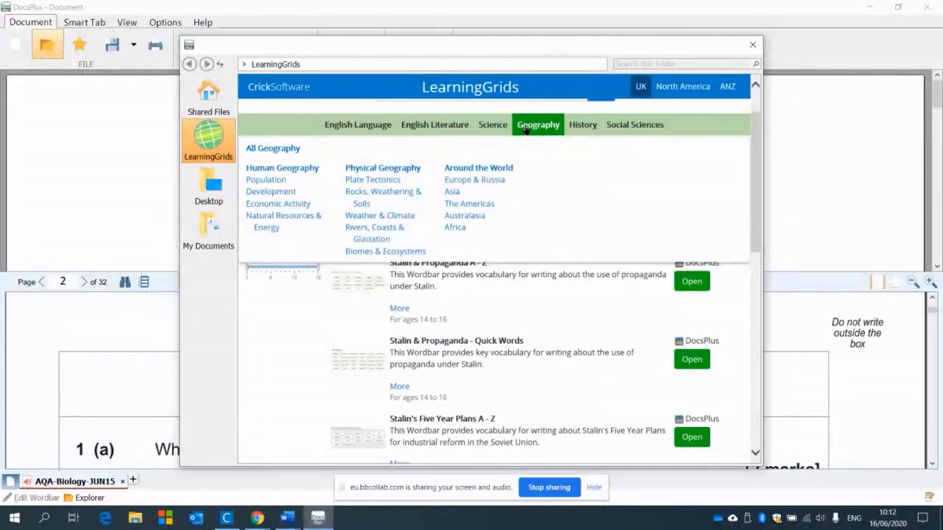
left_click(582, 123)
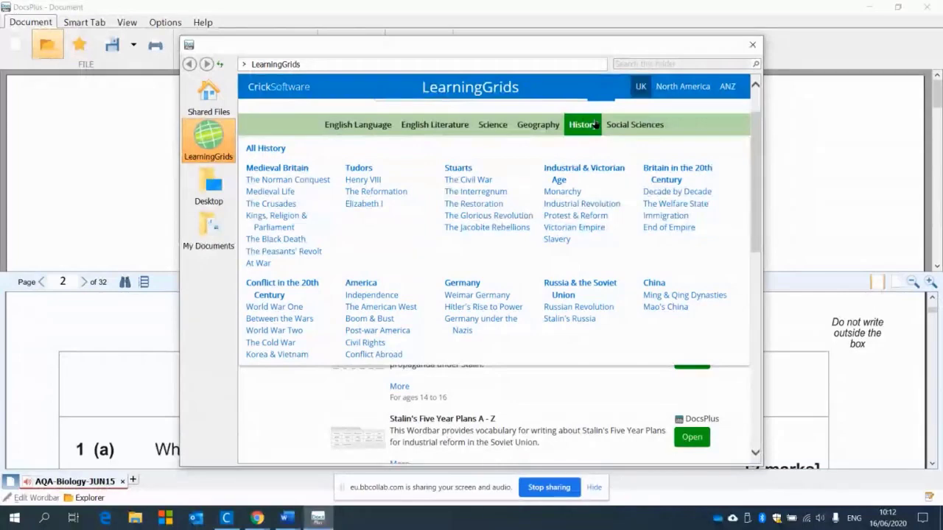
left_click(582, 124)
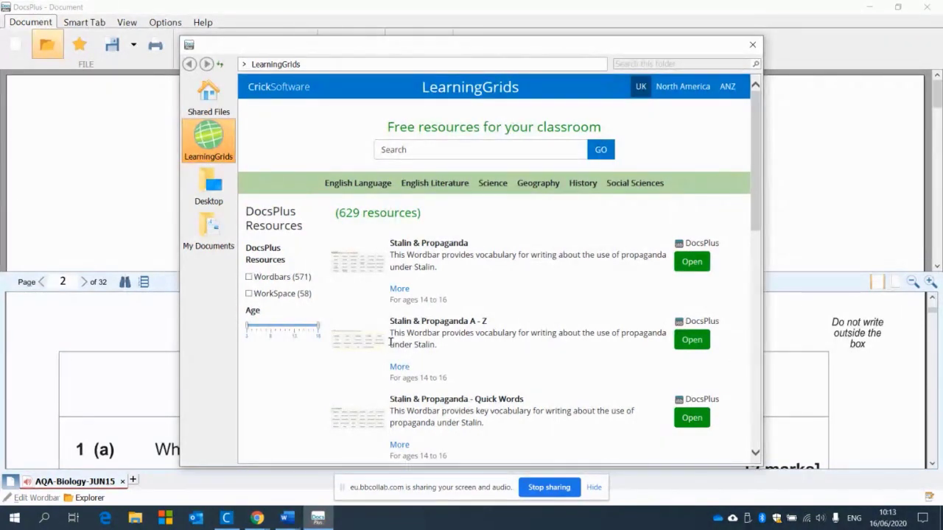
mouse_move(725, 44)
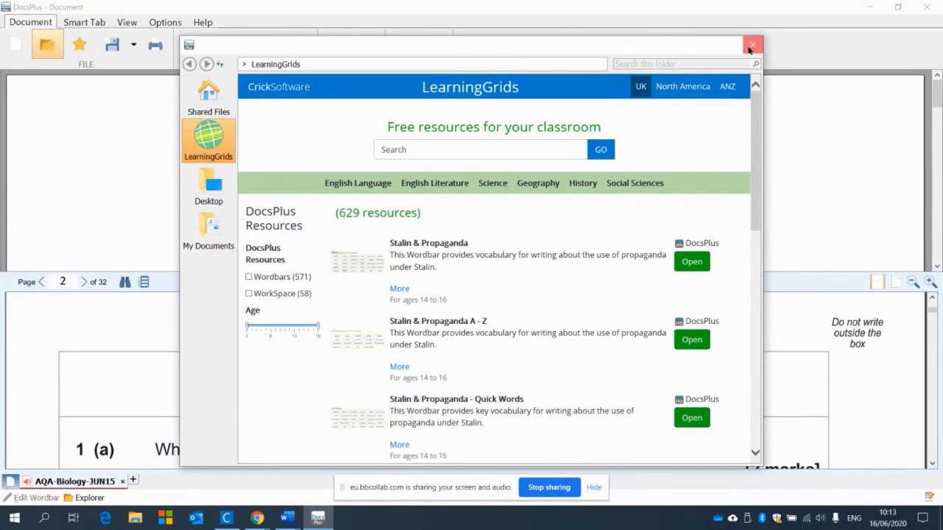
left_click(752, 44)
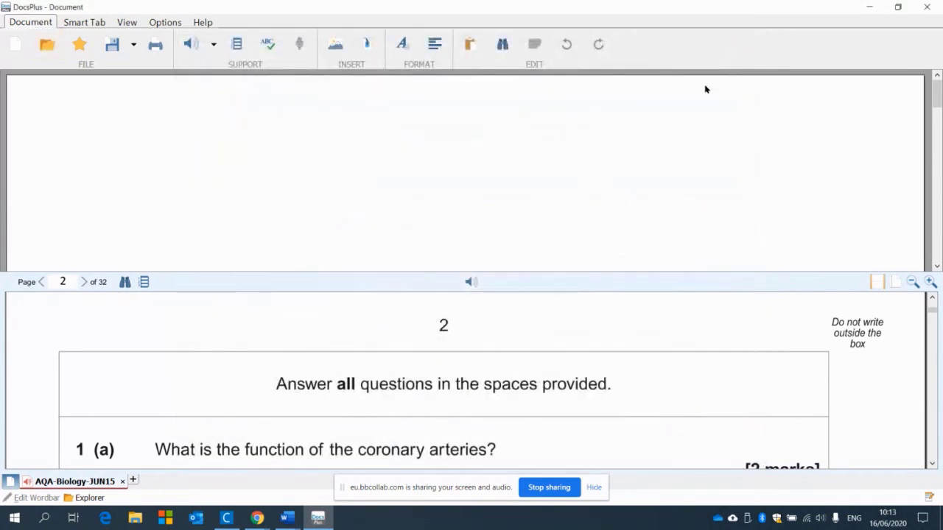
Scroll to question 1(a) and switch to the Smart Tab to have it read aloud
scroll("down", 3)
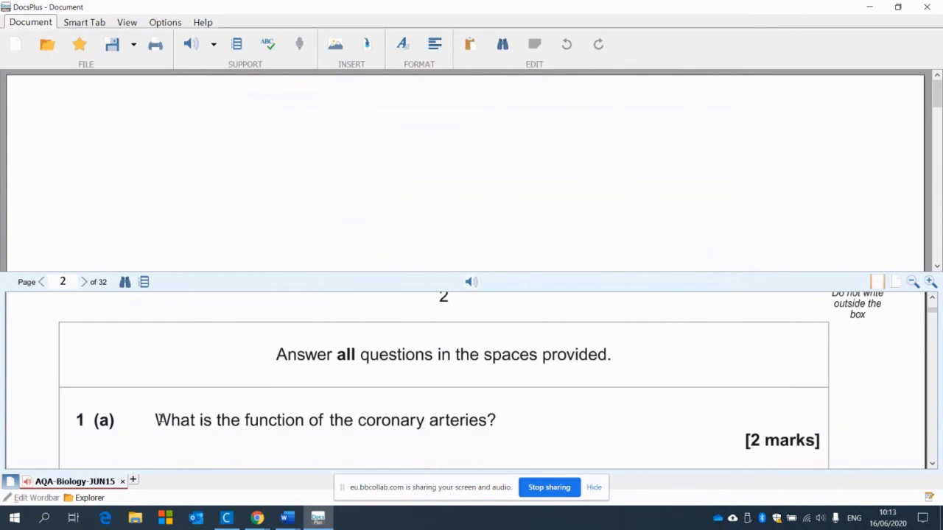
left_click(84, 22)
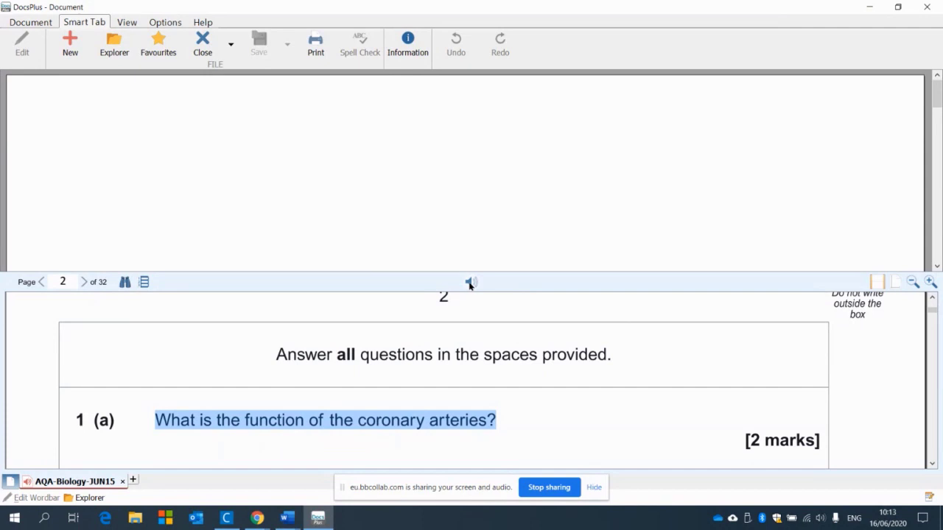
mouse_move(458, 331)
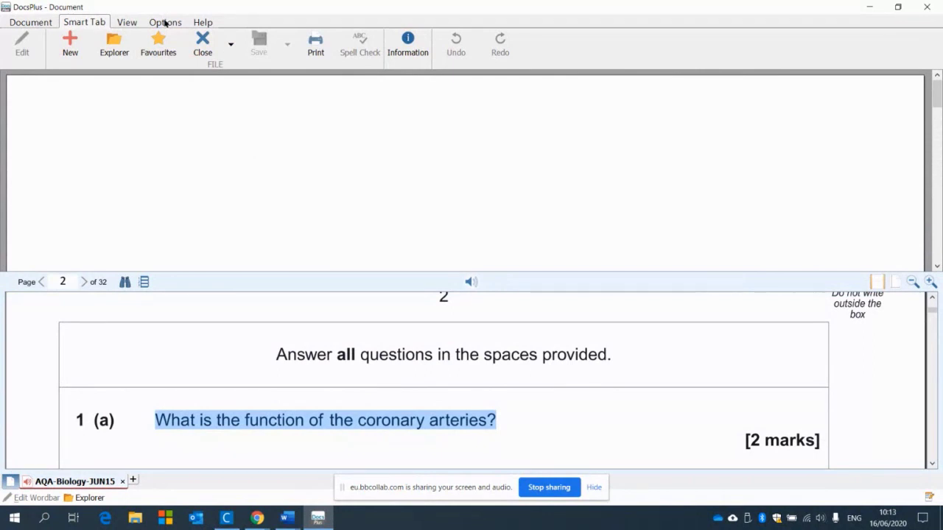
Review the Exam Mode restriction options, then close the settings
left_click(599, 44)
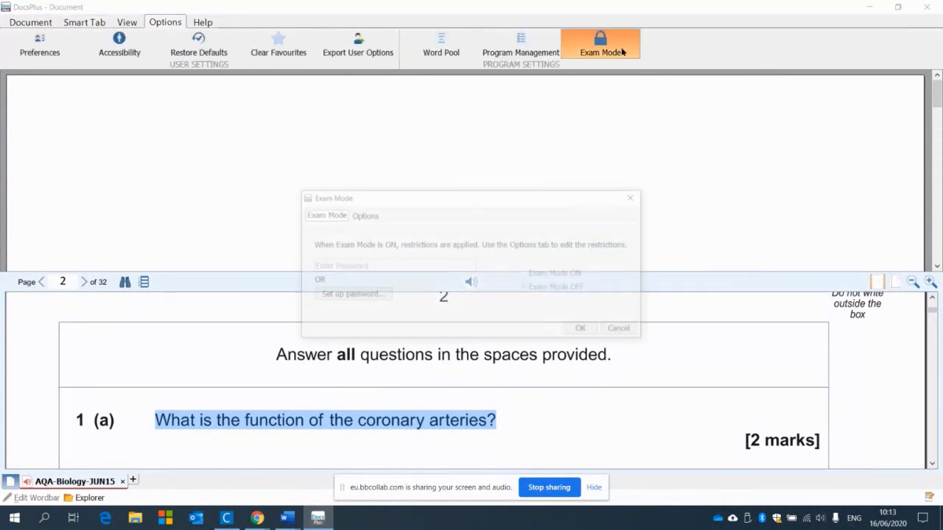
left_click(362, 215)
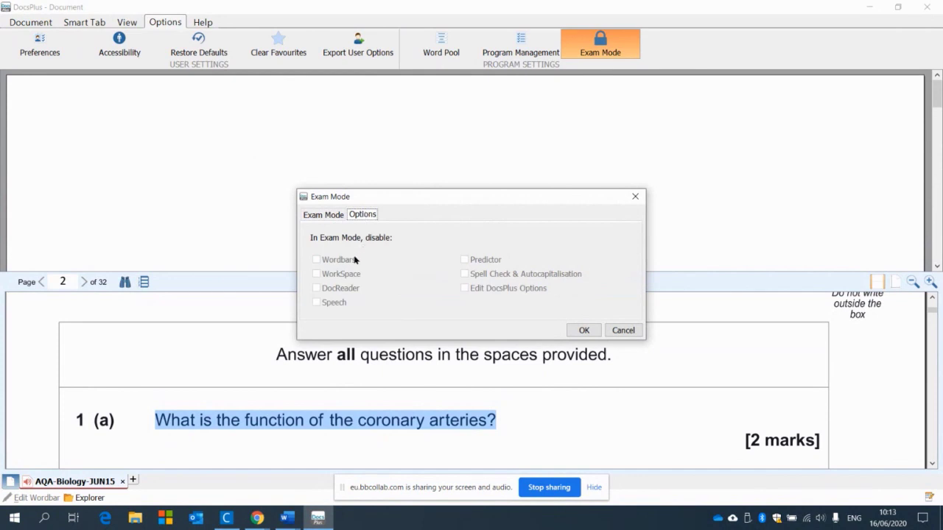
mouse_move(328, 312)
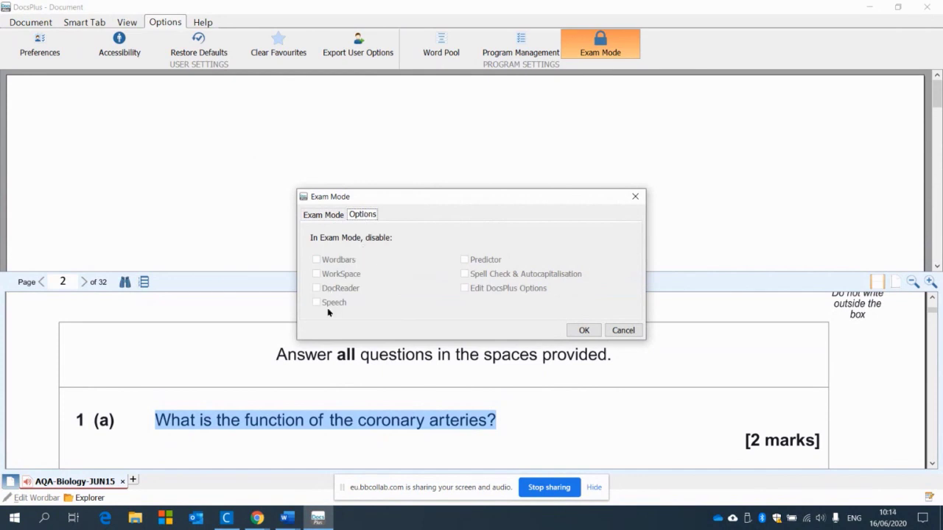
mouse_move(504, 301)
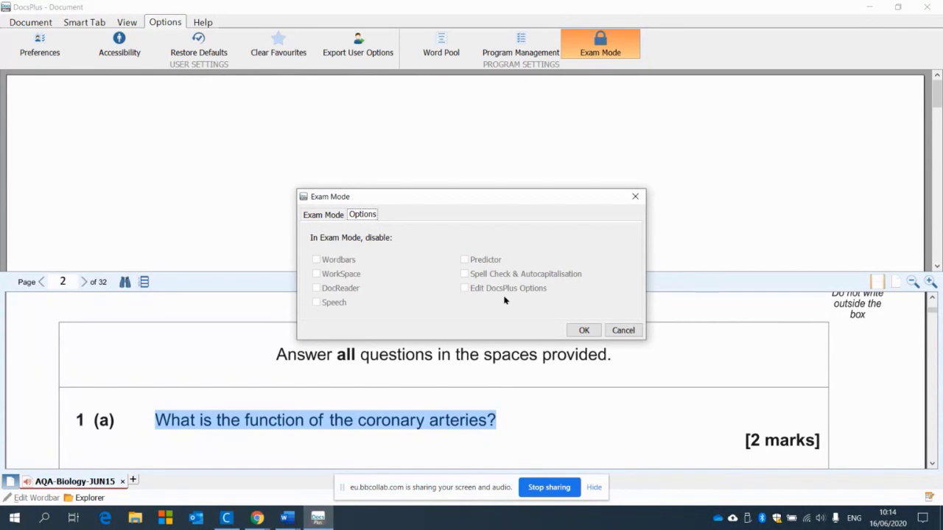
left_click(621, 330)
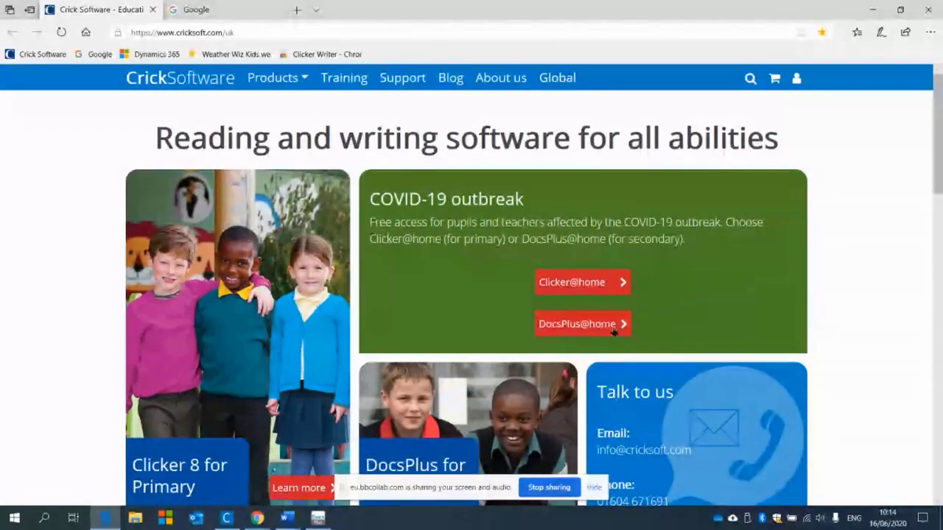
Go from the home page to the Clicker 8 product page and its 'What's new in Clicker 8' page
scroll("down", 3)
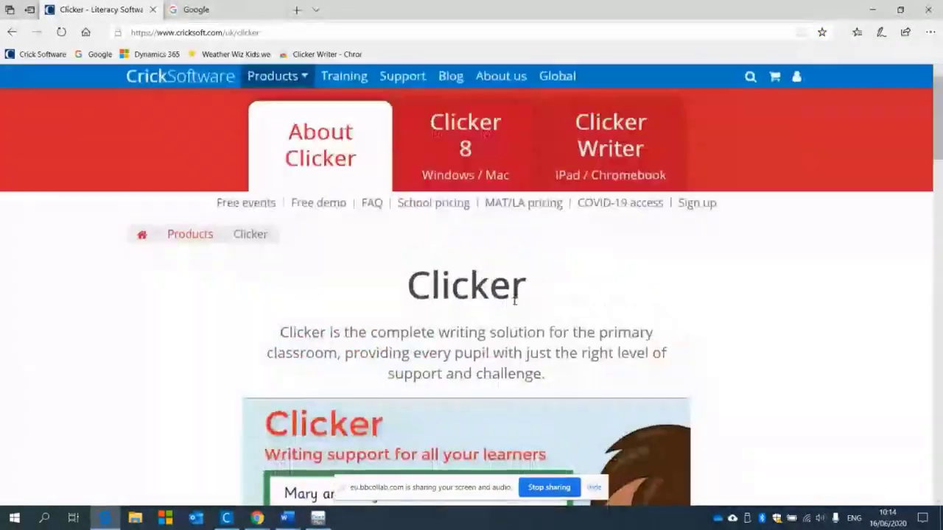
left_click(466, 145)
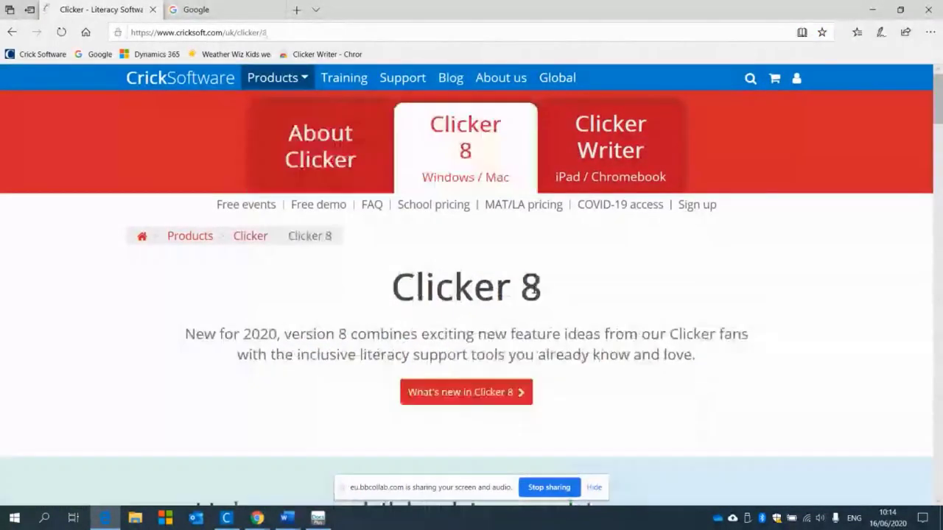
scroll("down", 3)
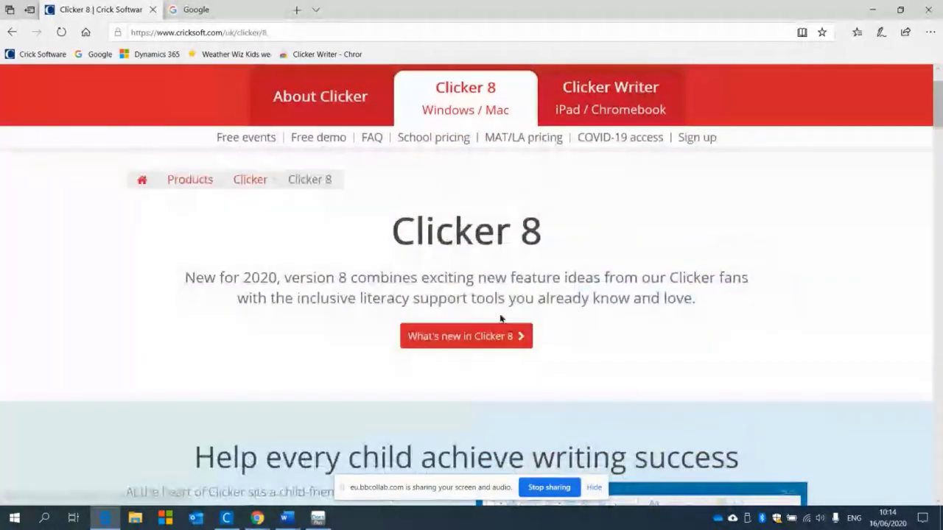
left_click(465, 336)
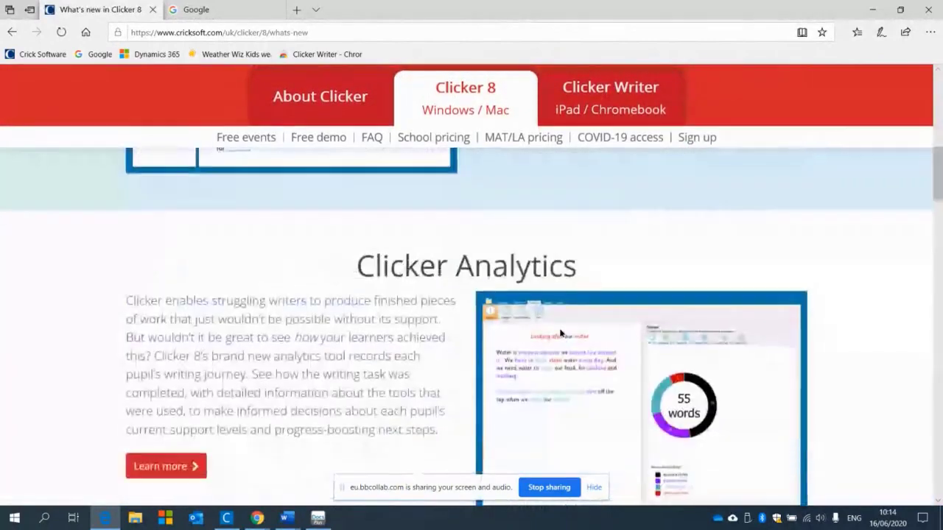
Scroll through the new Clicker 8 features, then move on to the Clicker Writer page
scroll("down", 3)
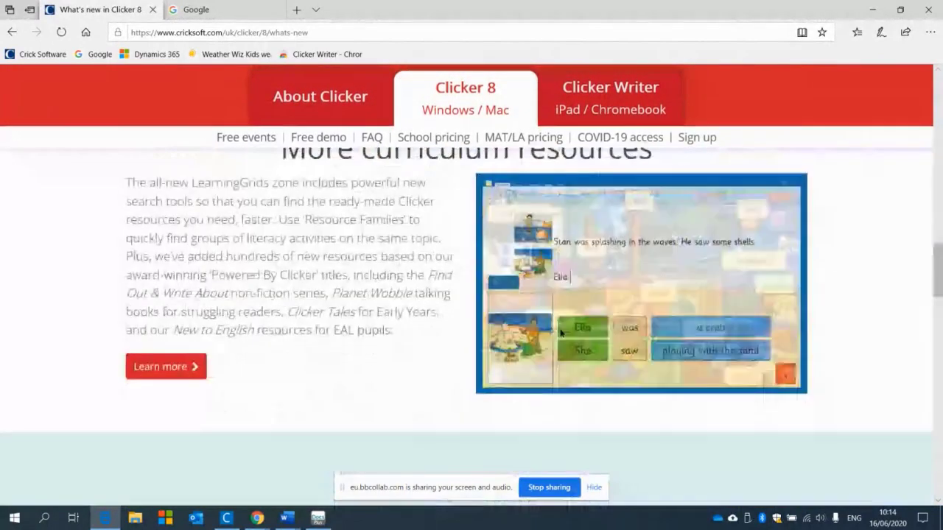
scroll("down", 3)
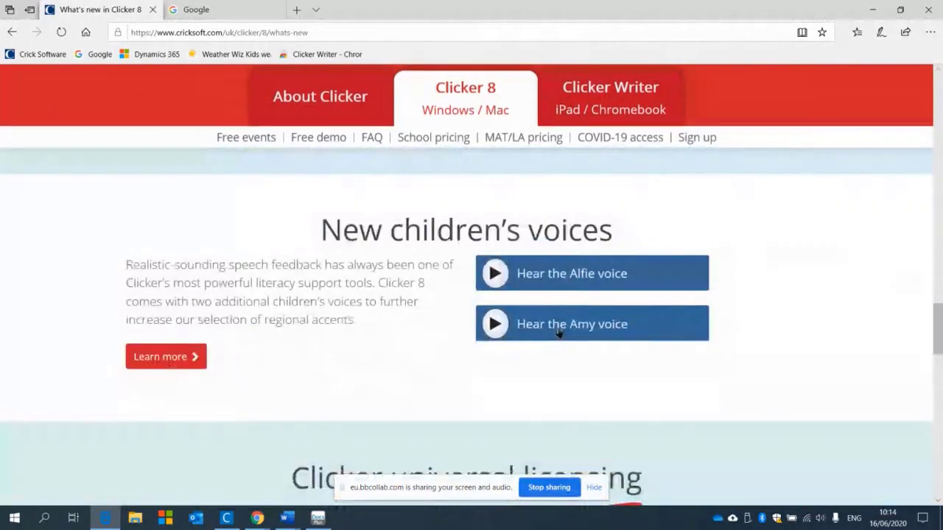
scroll("down", 3)
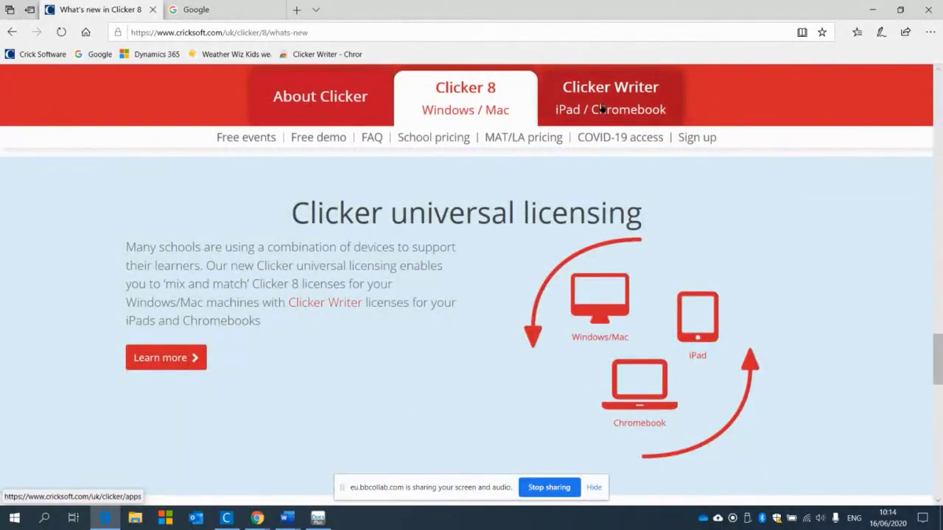
left_click(610, 96)
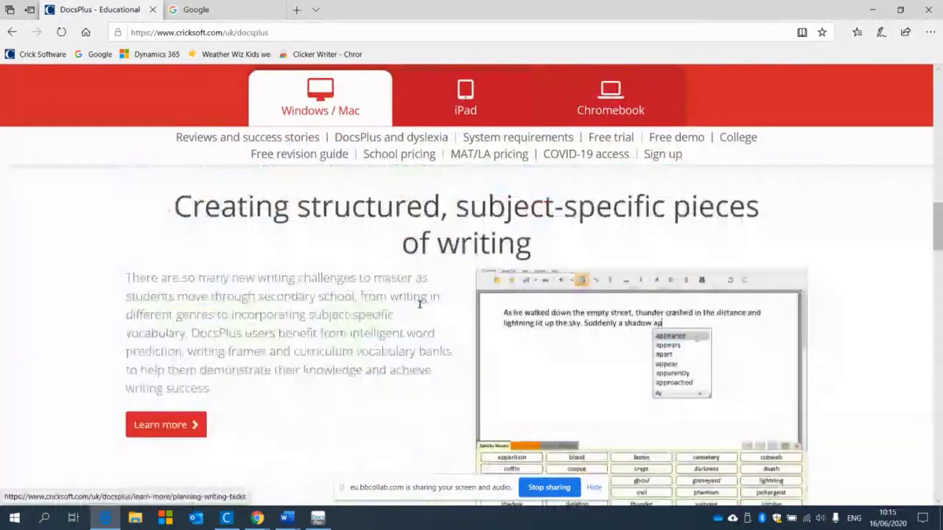
Reach the Using DocsPlus in exams page and scroll to its allowed-access table
scroll("down", 3)
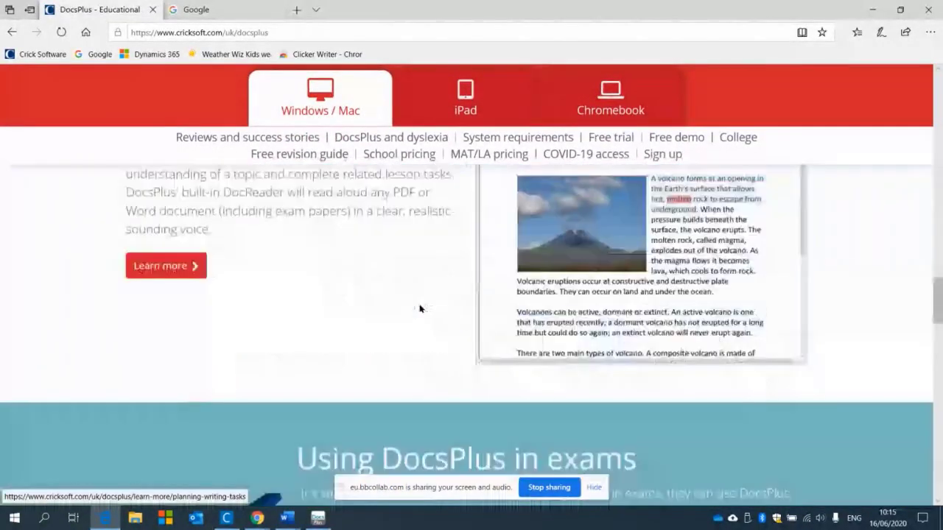
scroll("down", 3)
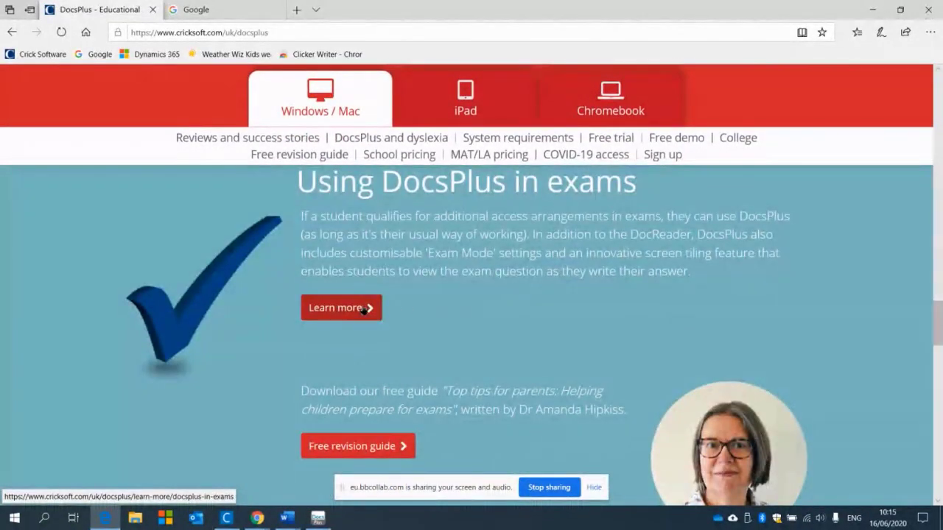
left_click(336, 308)
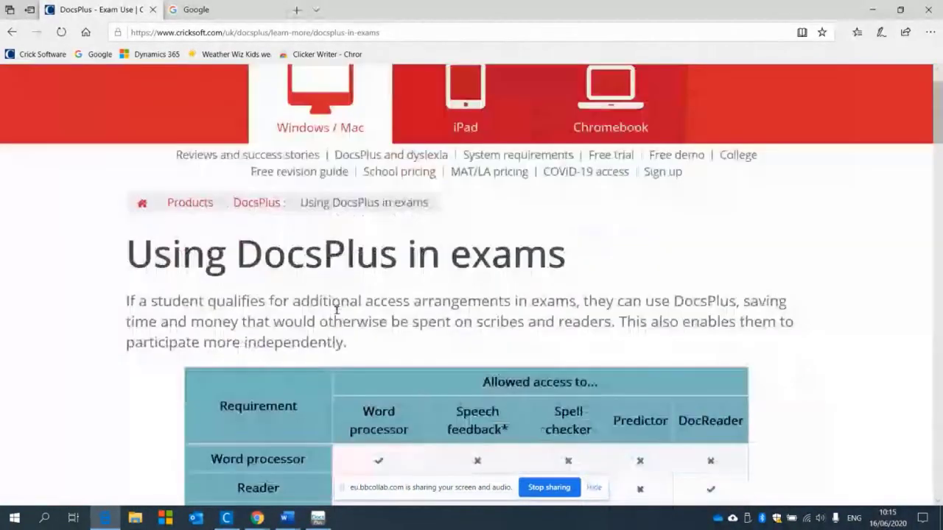
scroll("down", 3)
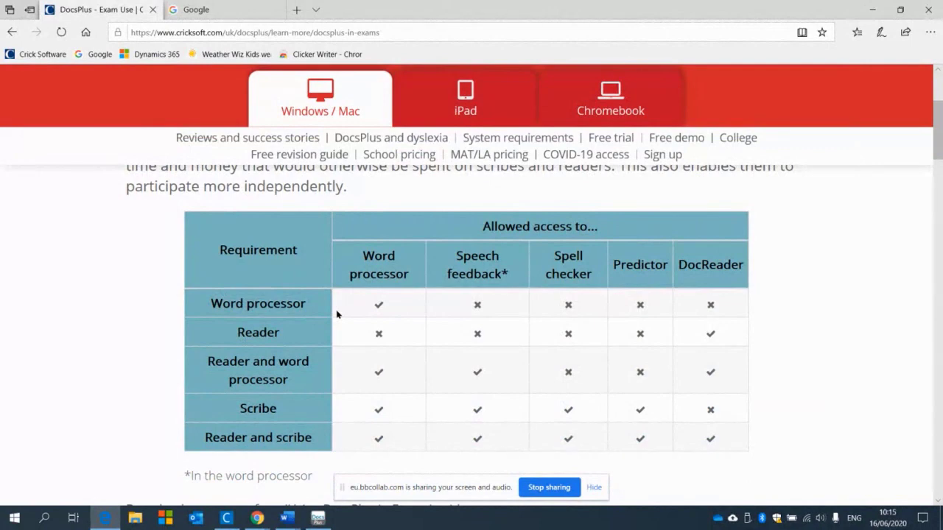
mouse_move(469, 77)
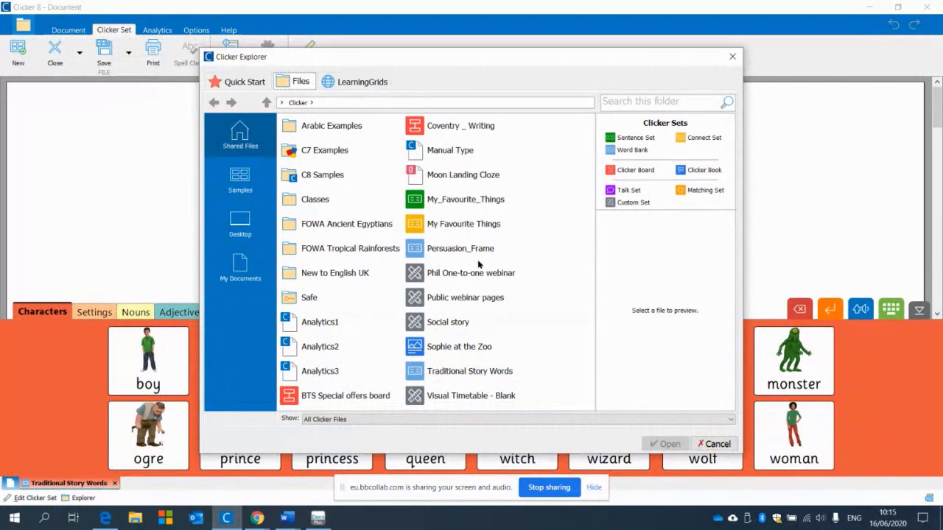
left_click(713, 443)
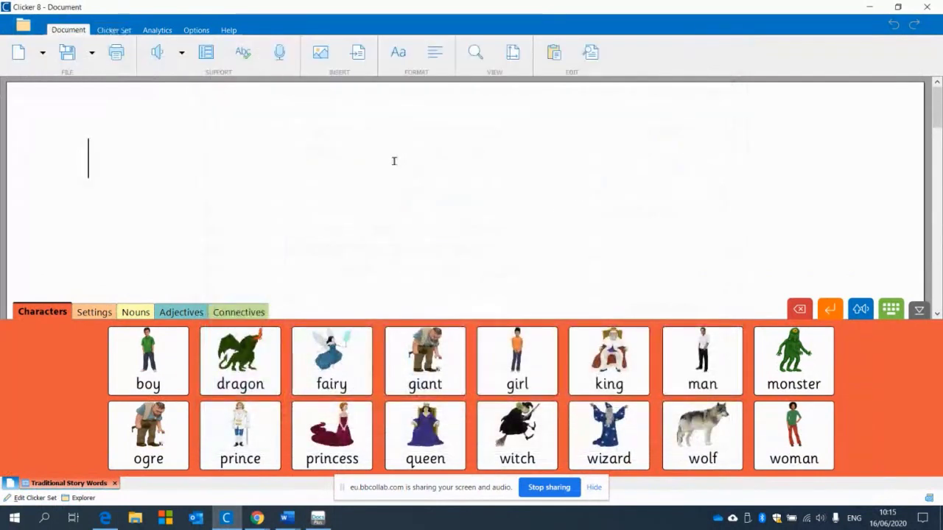
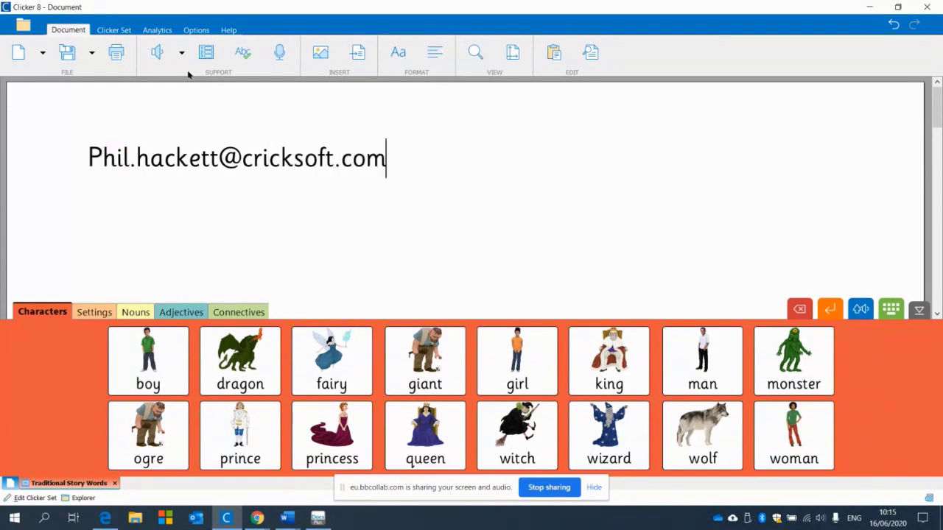